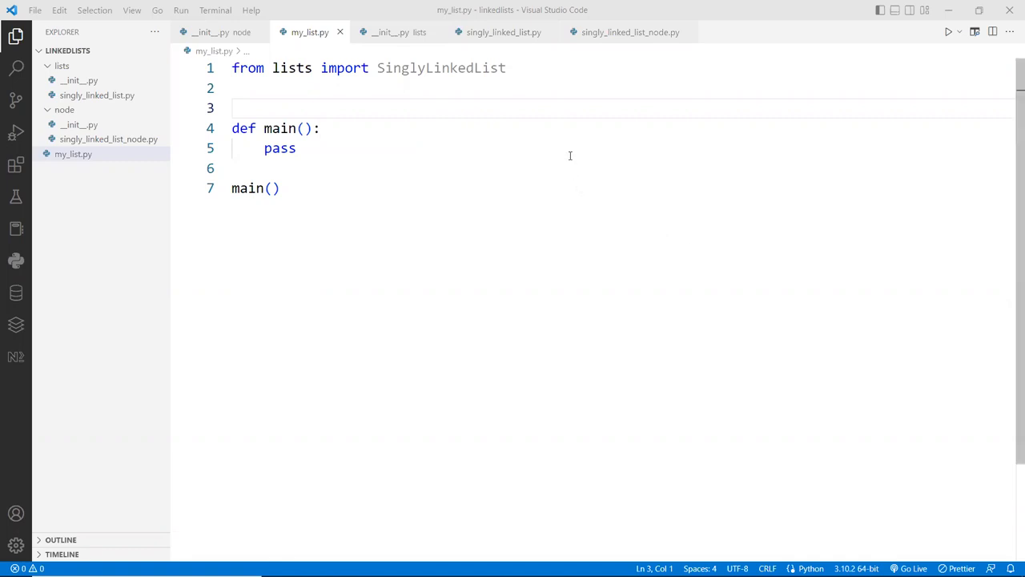
mouse_move(510, 103)
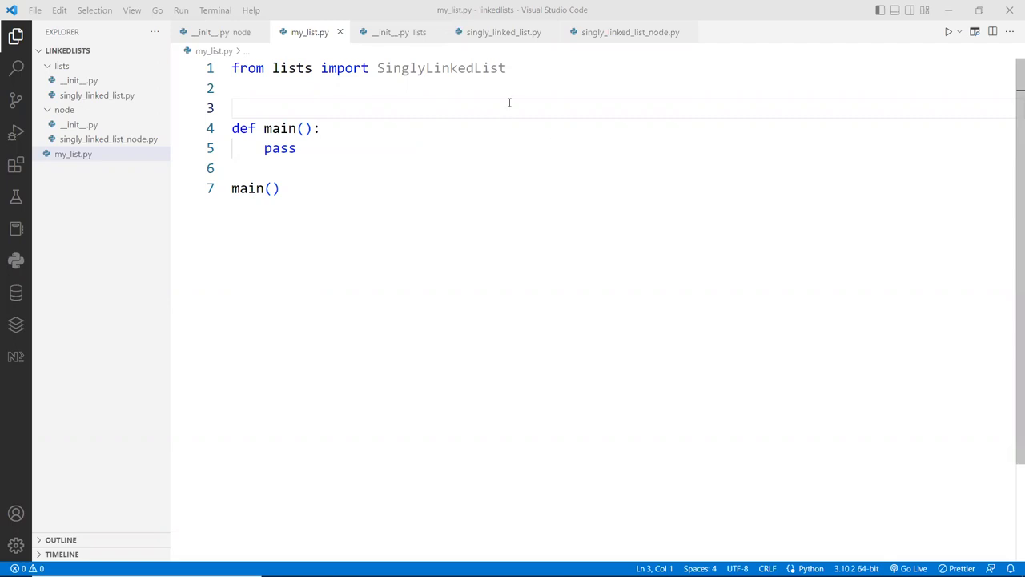
mouse_move(313, 117)
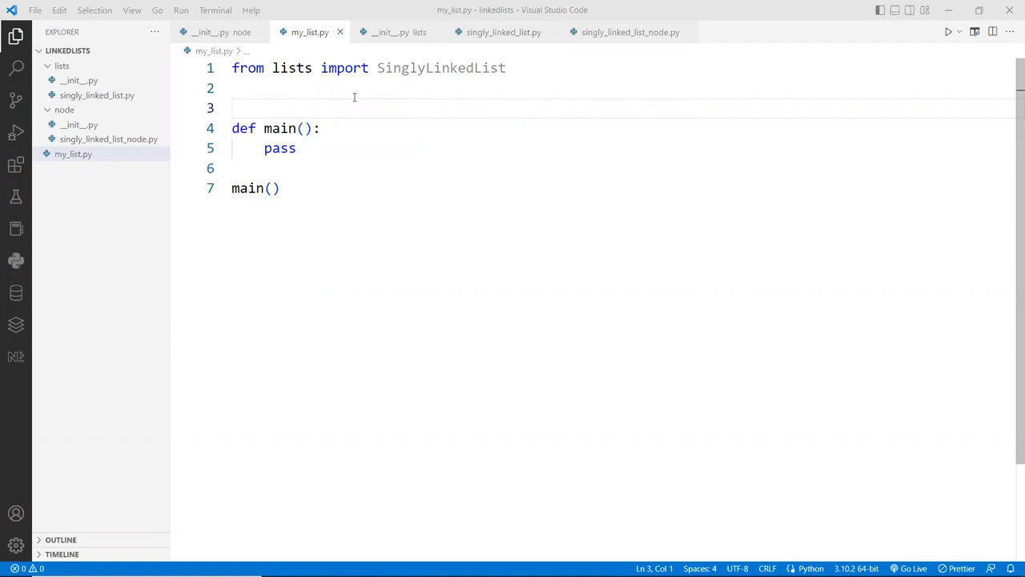
mouse_move(336, 100)
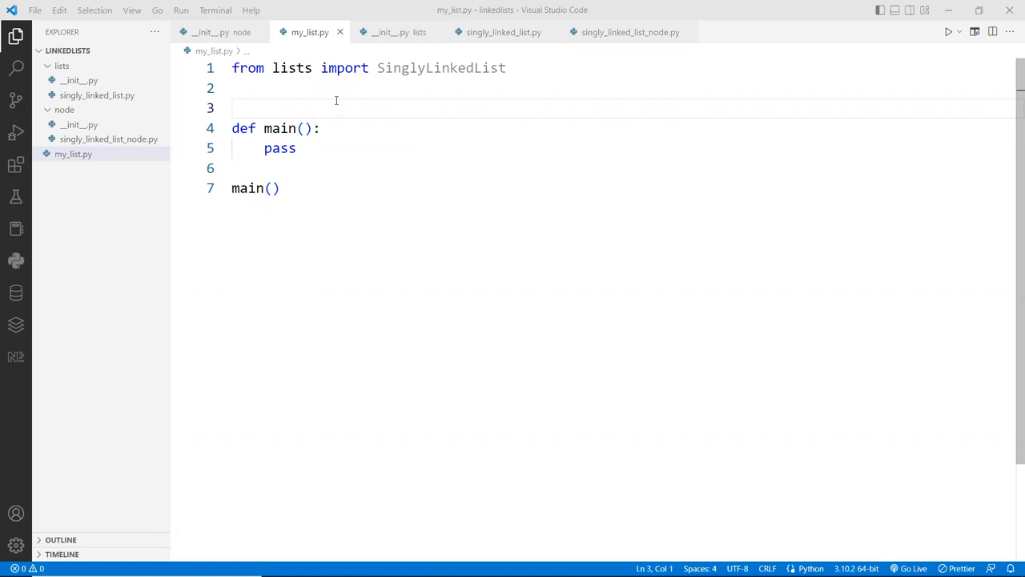
mouse_move(63, 65)
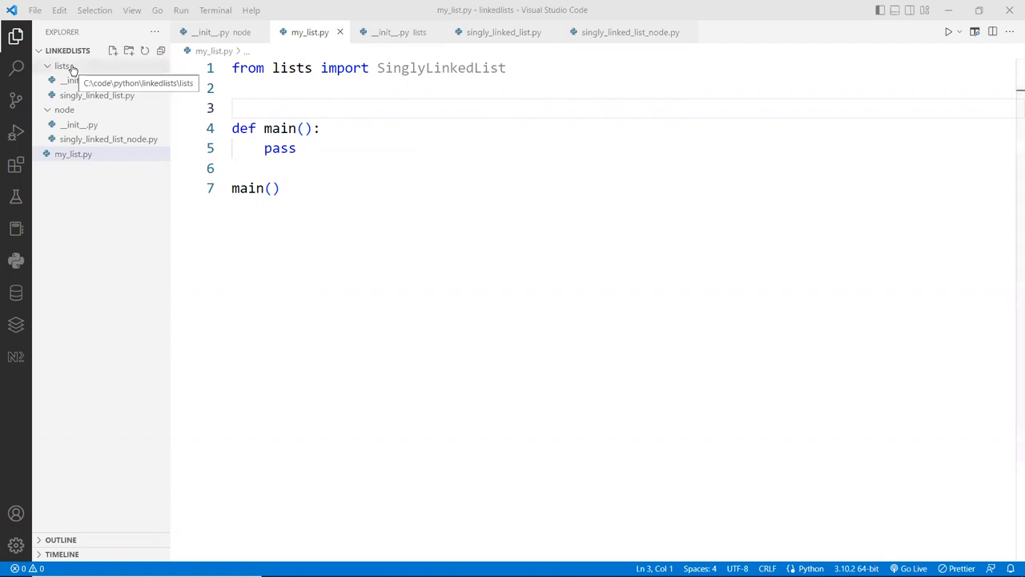
Glance at singly_linked_list.py, then switch to the Singly-Linked List diagram in Google Drawings
left_click(64, 80)
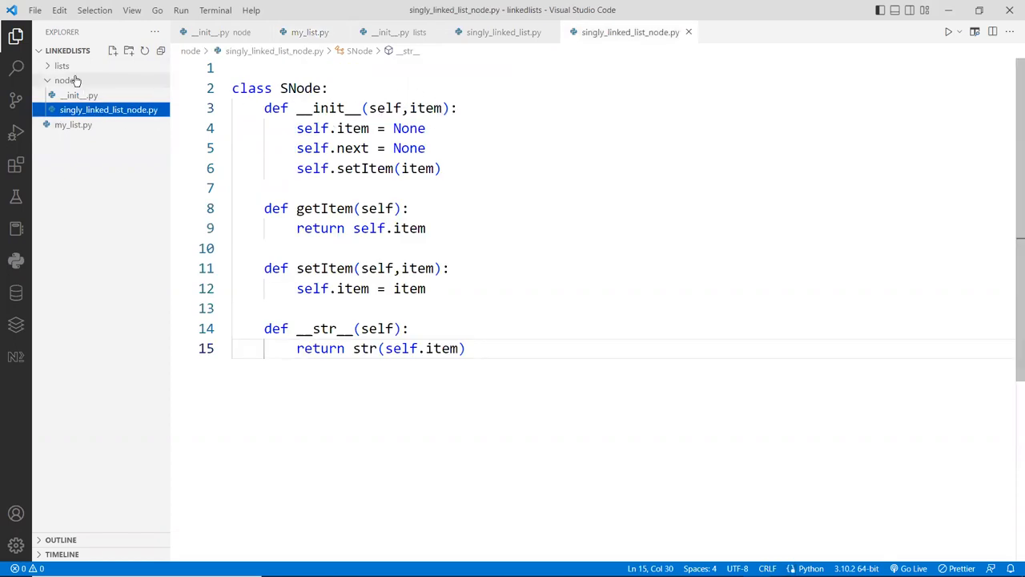
left_click(97, 95)
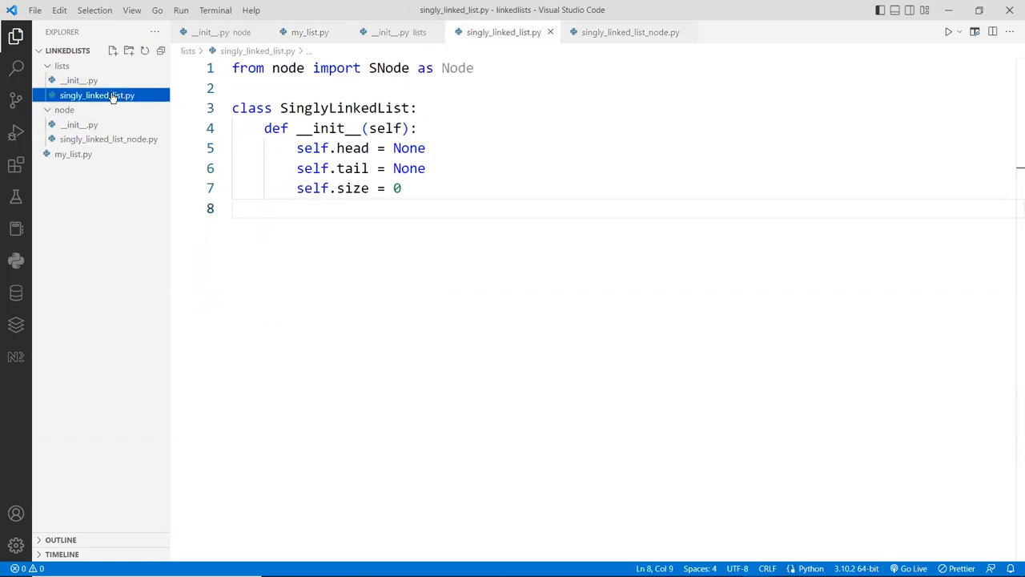
mouse_move(74, 154)
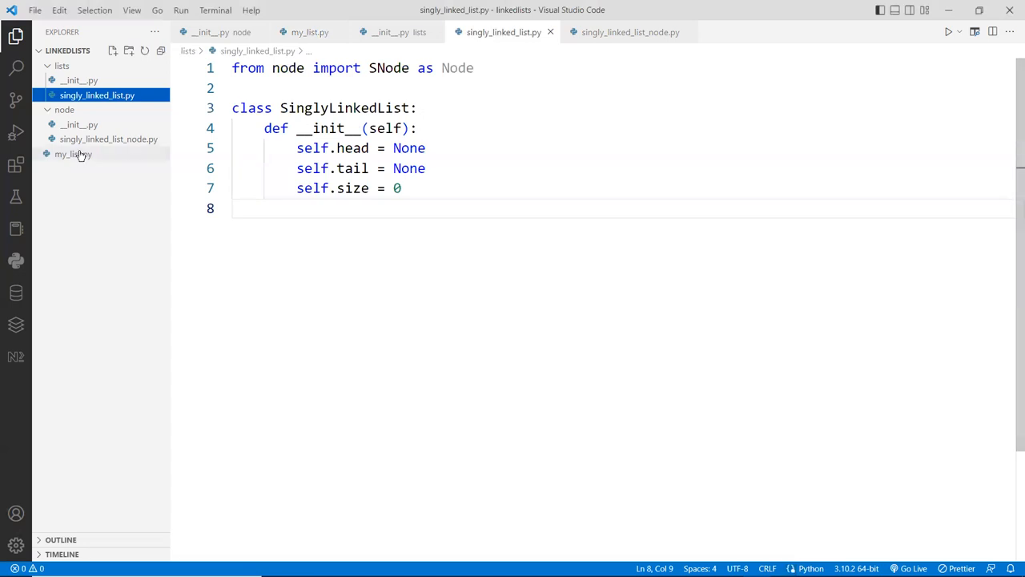
left_click(73, 153)
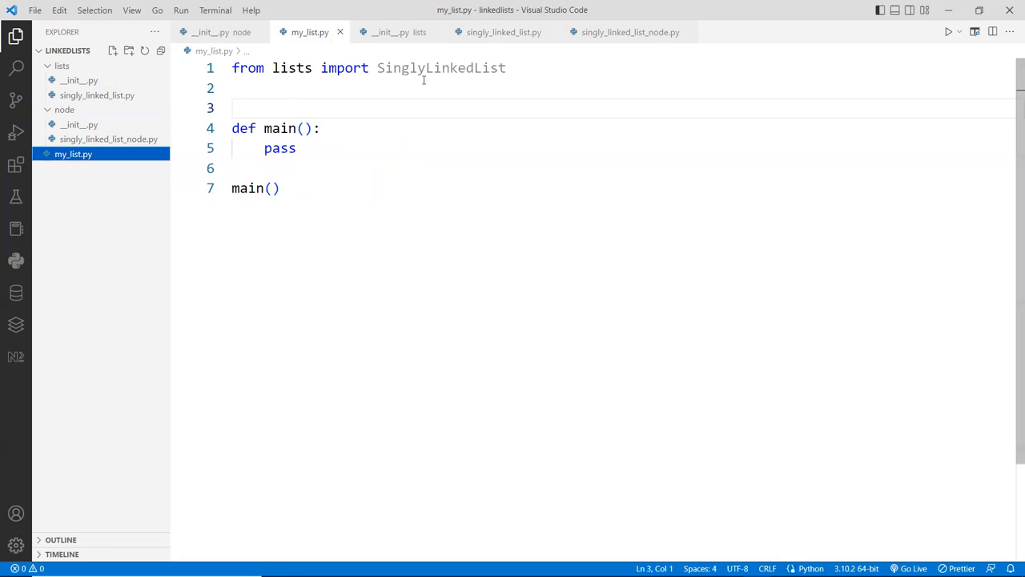
mouse_move(321, 164)
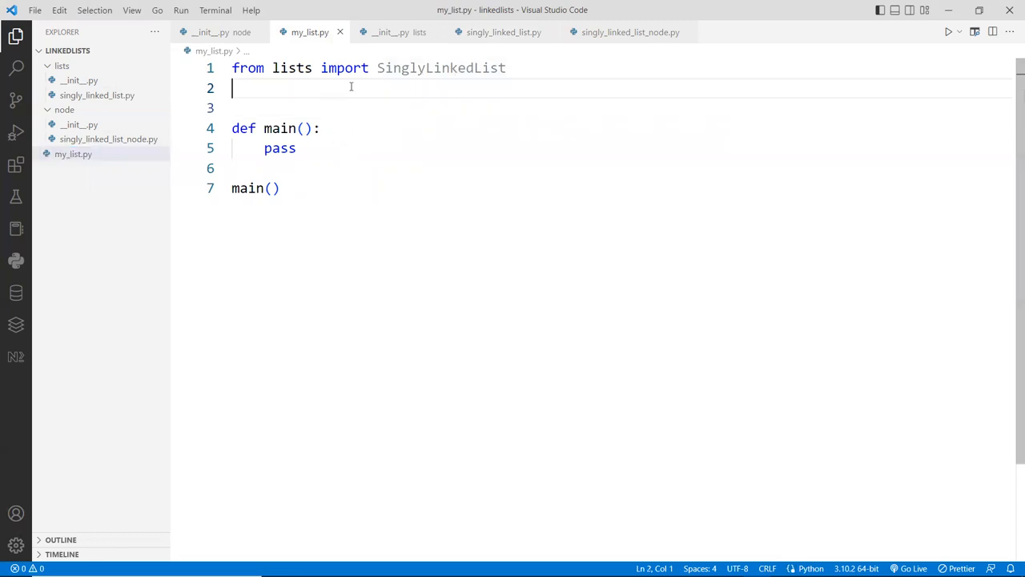
mouse_move(1013, 306)
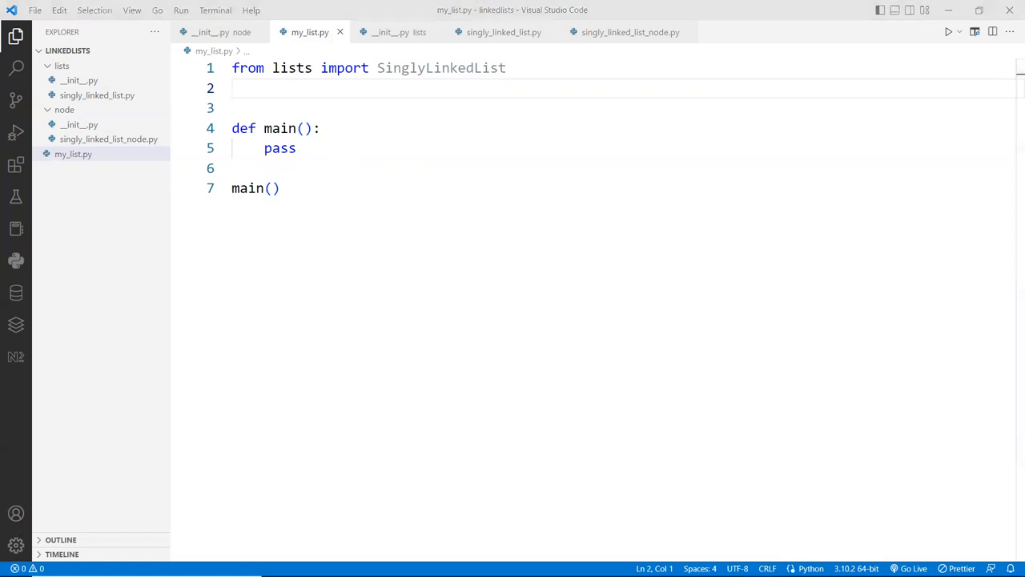
key("alt+tab")
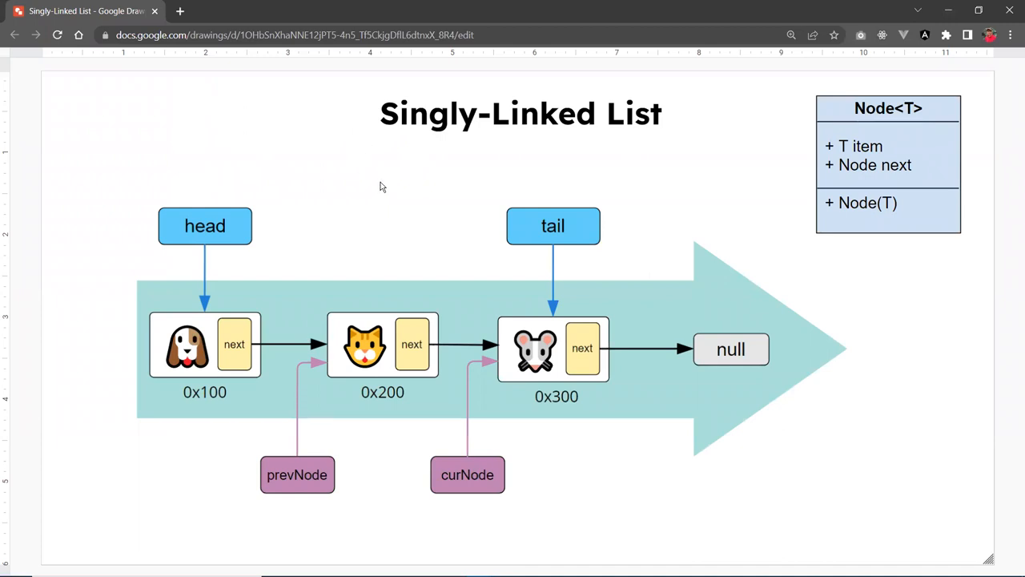
mouse_move(357, 197)
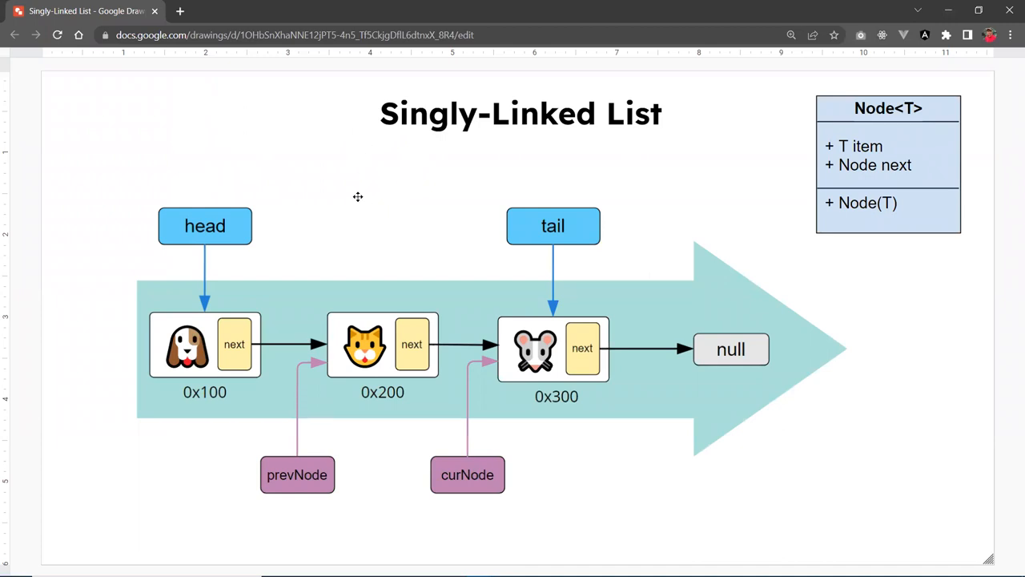
mouse_move(370, 199)
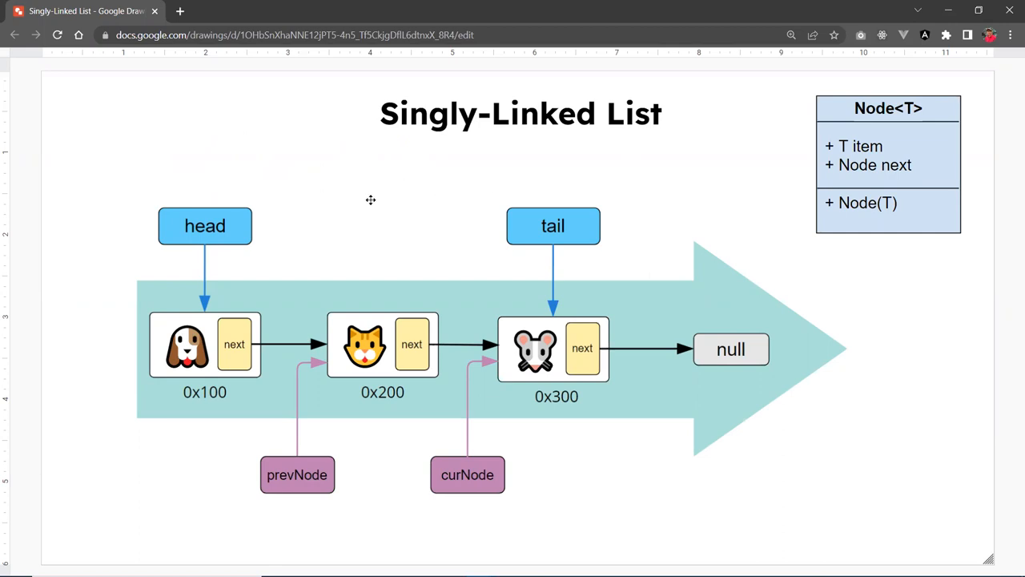
mouse_move(377, 193)
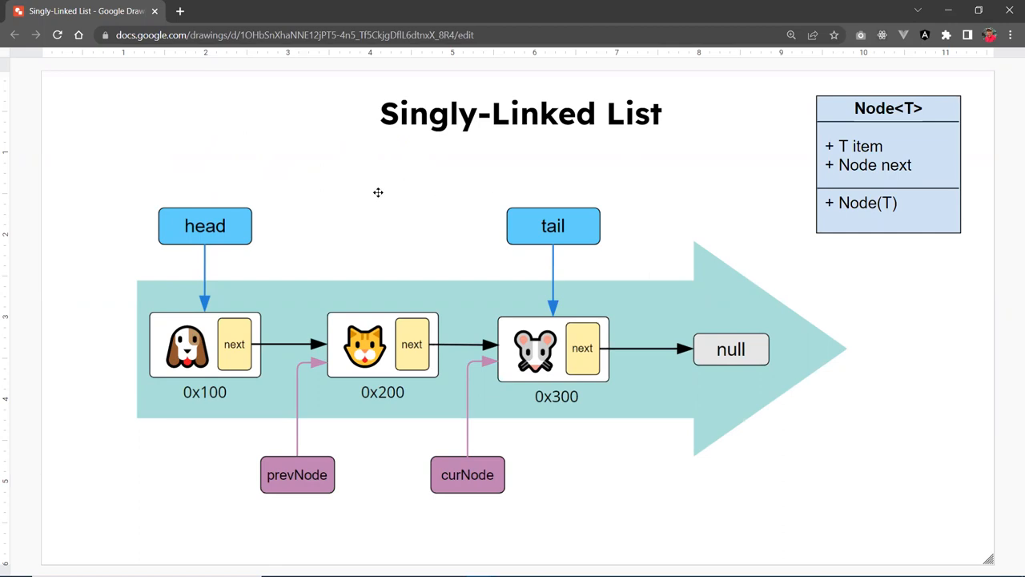
mouse_move(368, 218)
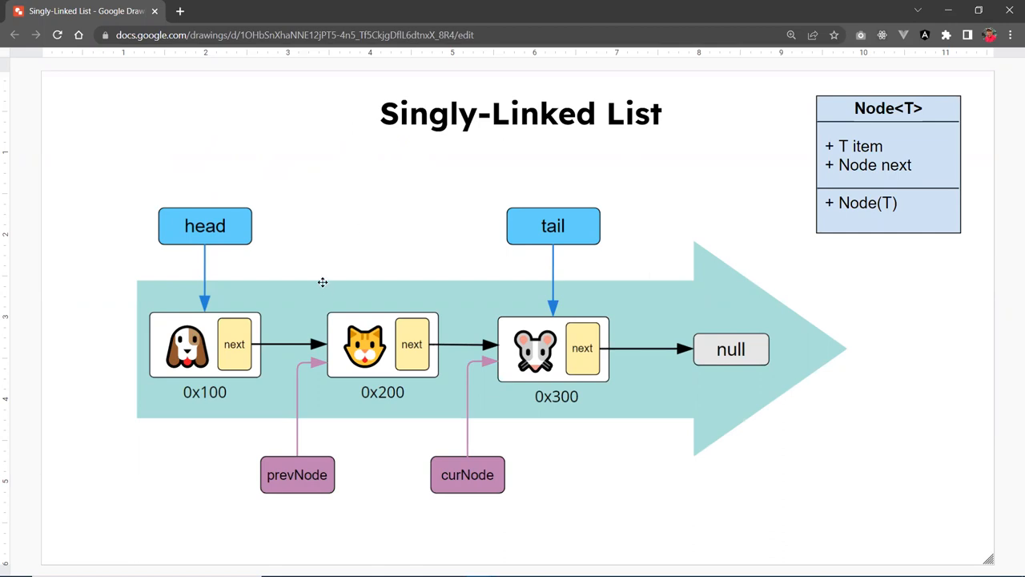
mouse_move(494, 227)
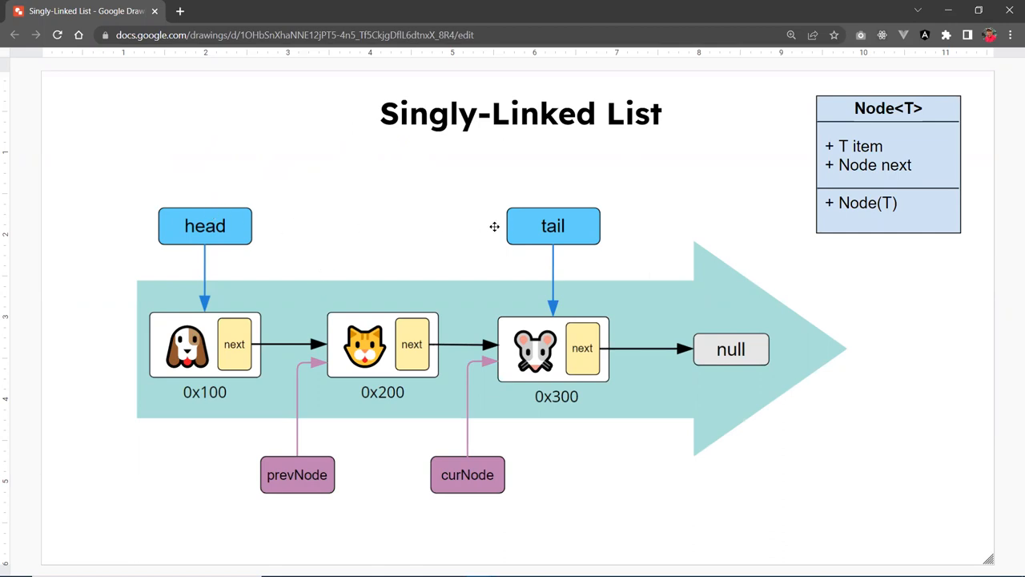
mouse_move(355, 242)
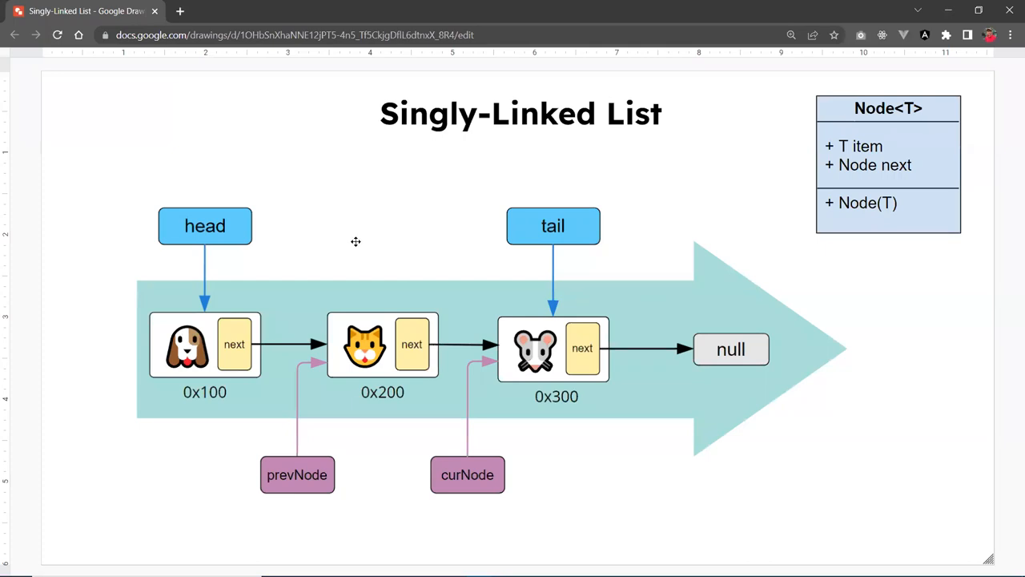
mouse_move(335, 262)
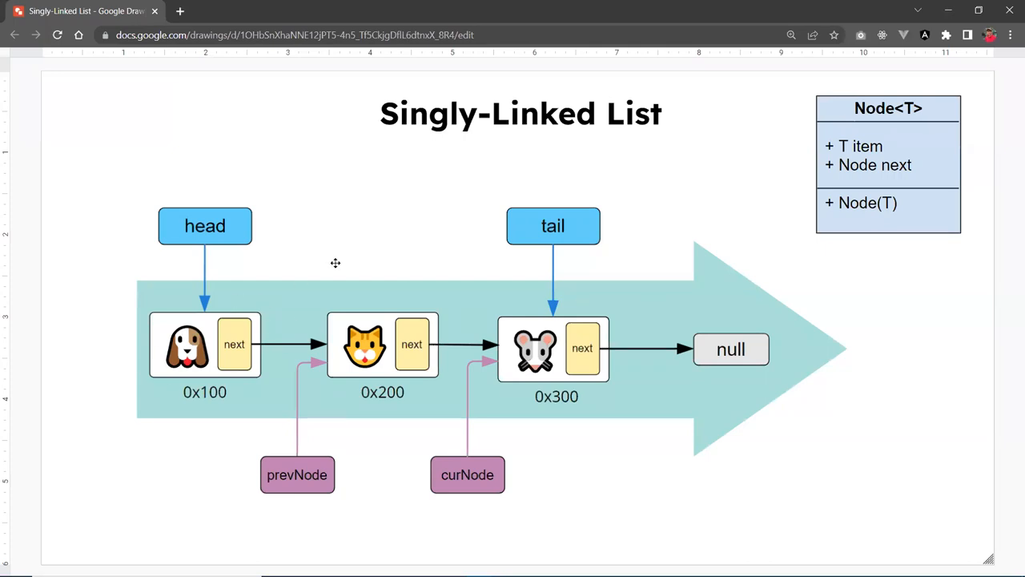
mouse_move(320, 257)
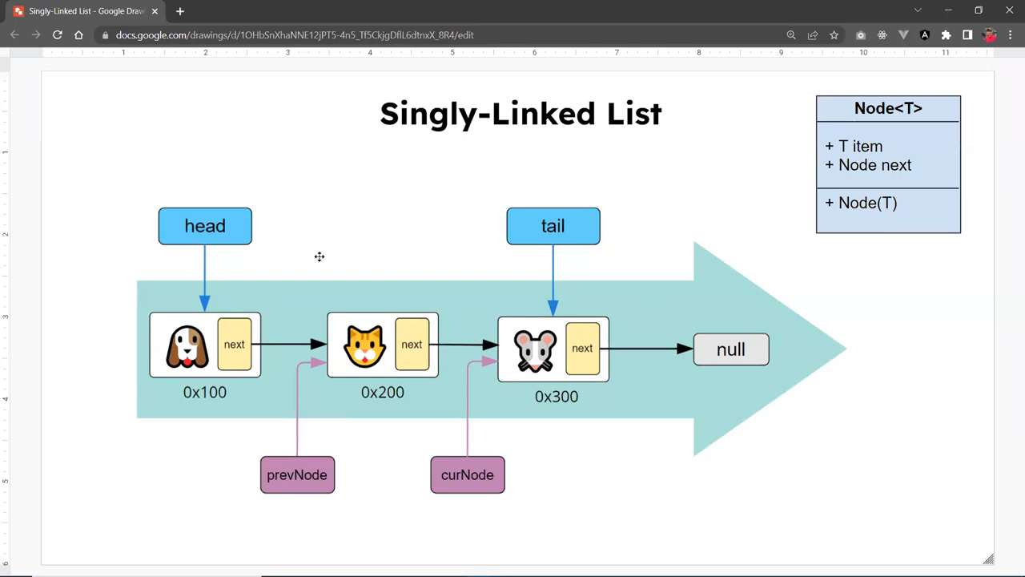
mouse_move(376, 271)
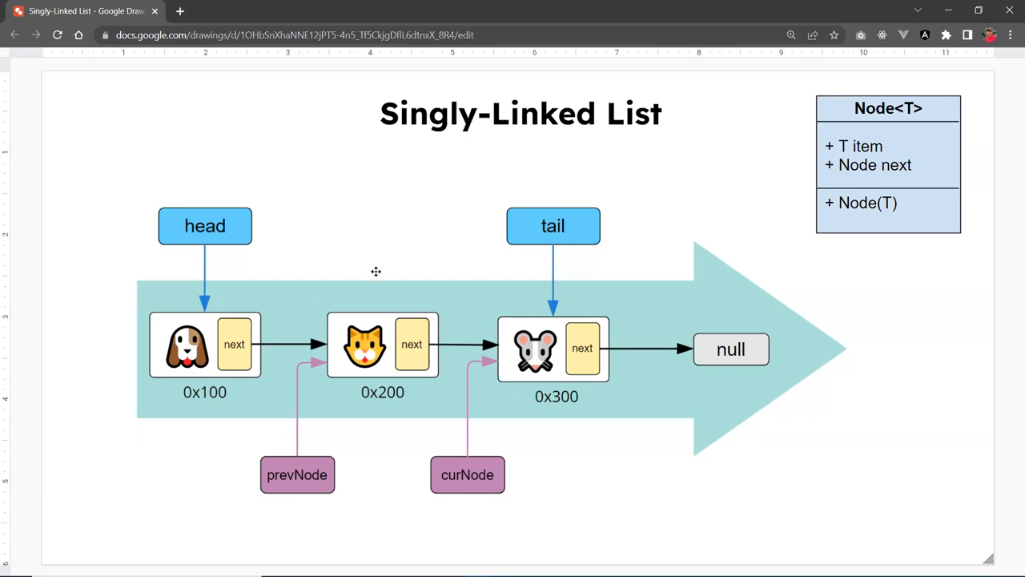
mouse_move(572, 345)
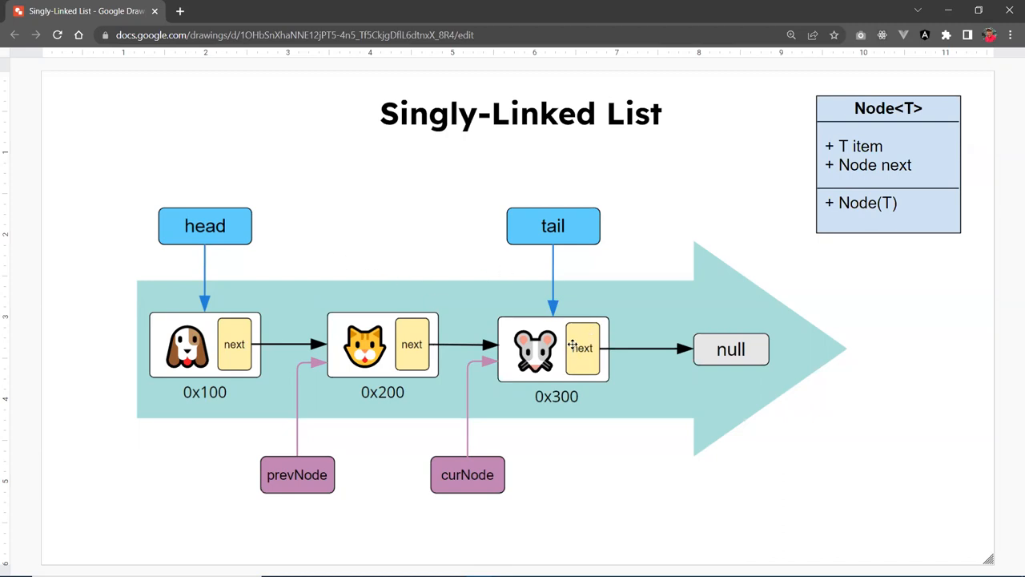
mouse_move(702, 252)
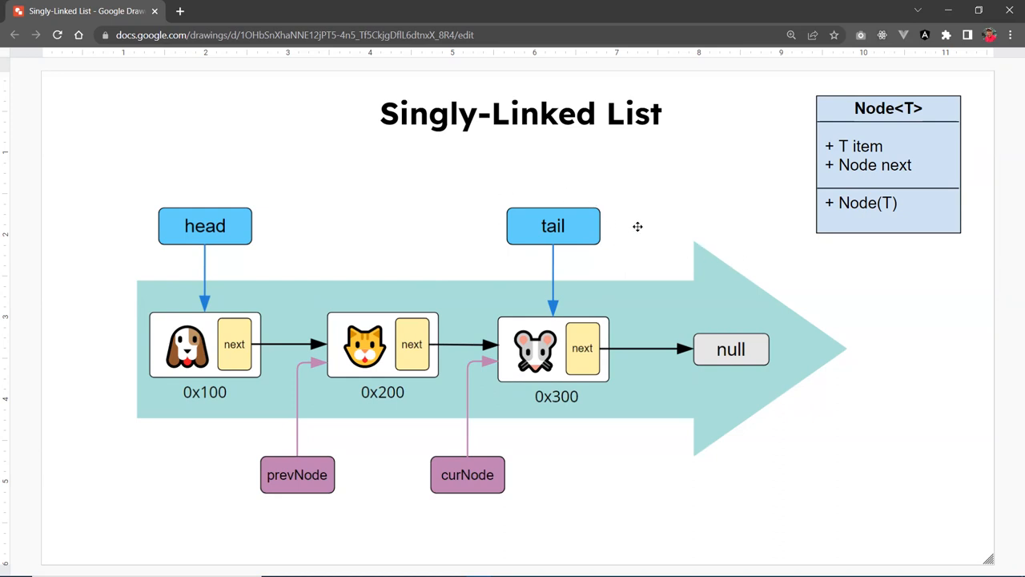
mouse_move(659, 293)
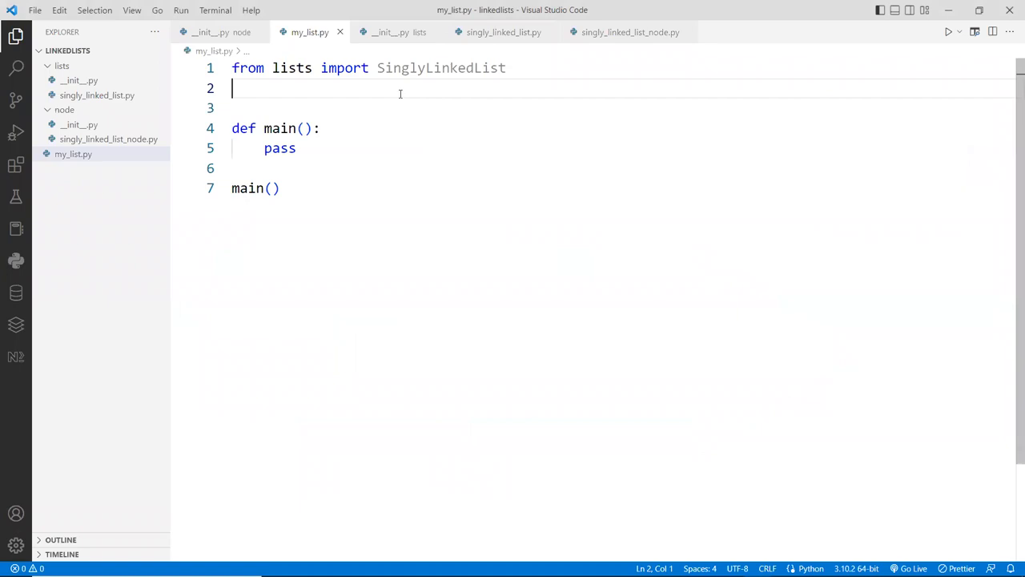
Close both __init__.py tabs and the singly_linked_list_node.py tab
left_click(108, 139)
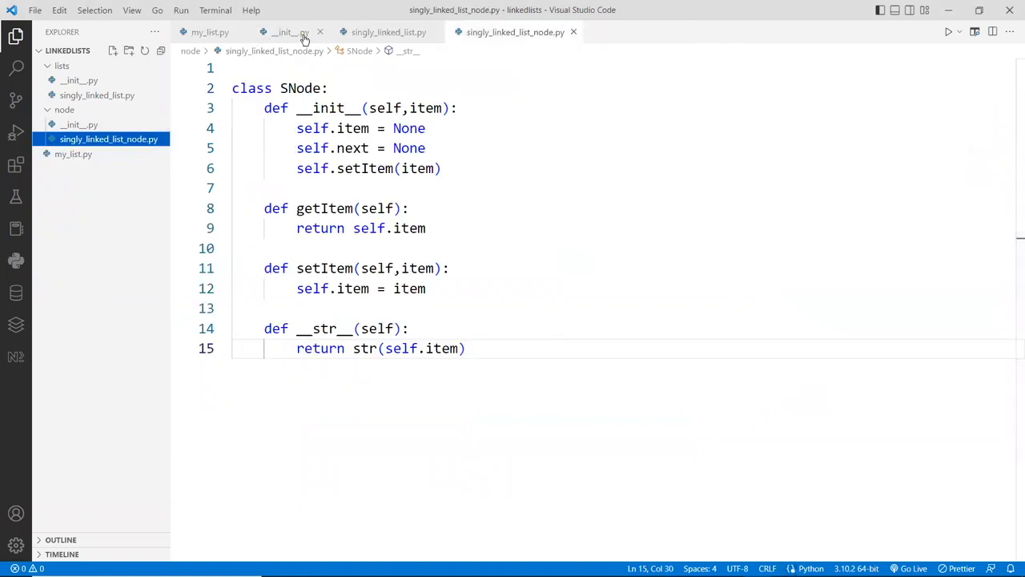
left_click(320, 32)
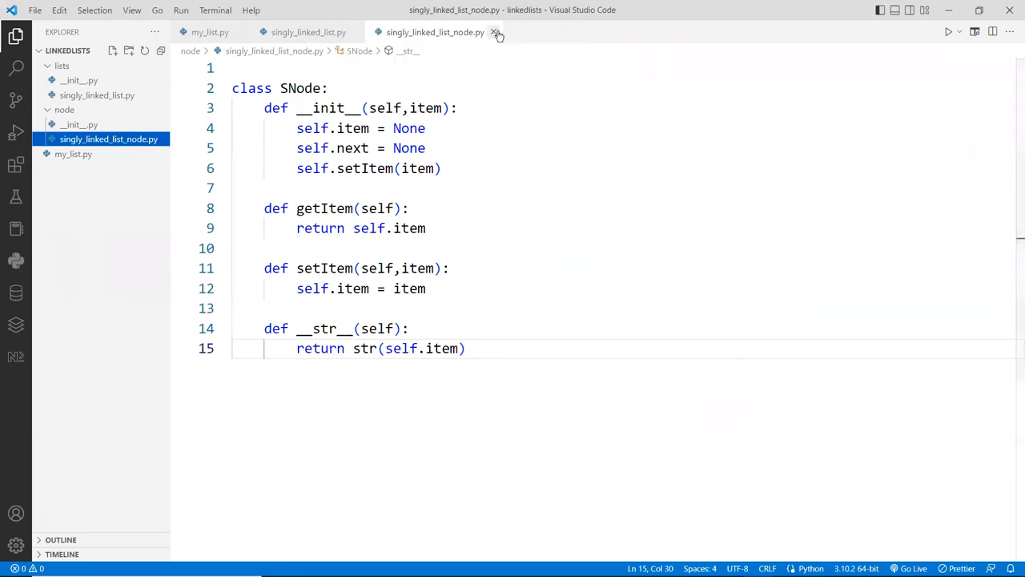
left_click(496, 32)
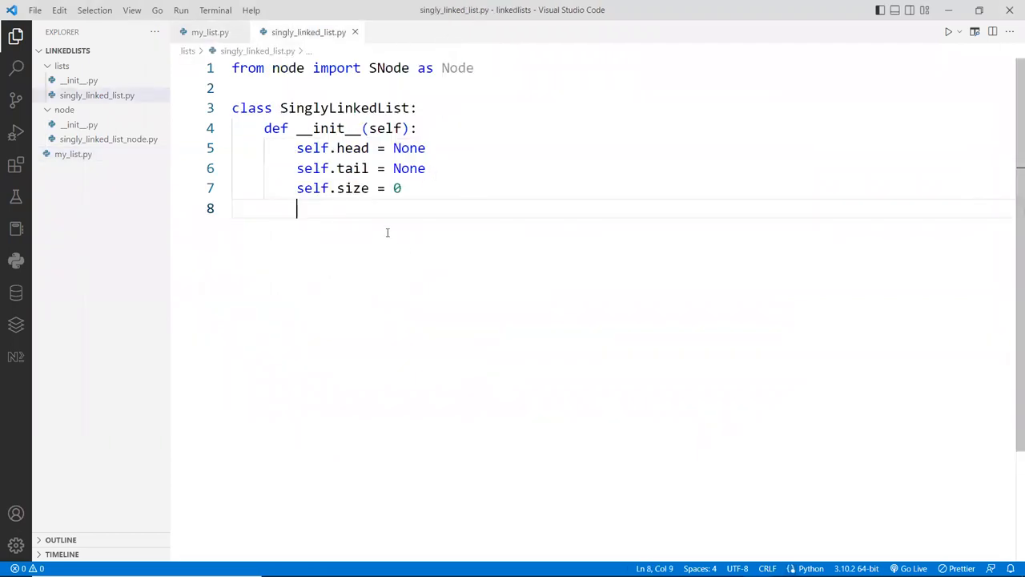
Define append(self, item) that creates newNode = Node(item)
type("def")
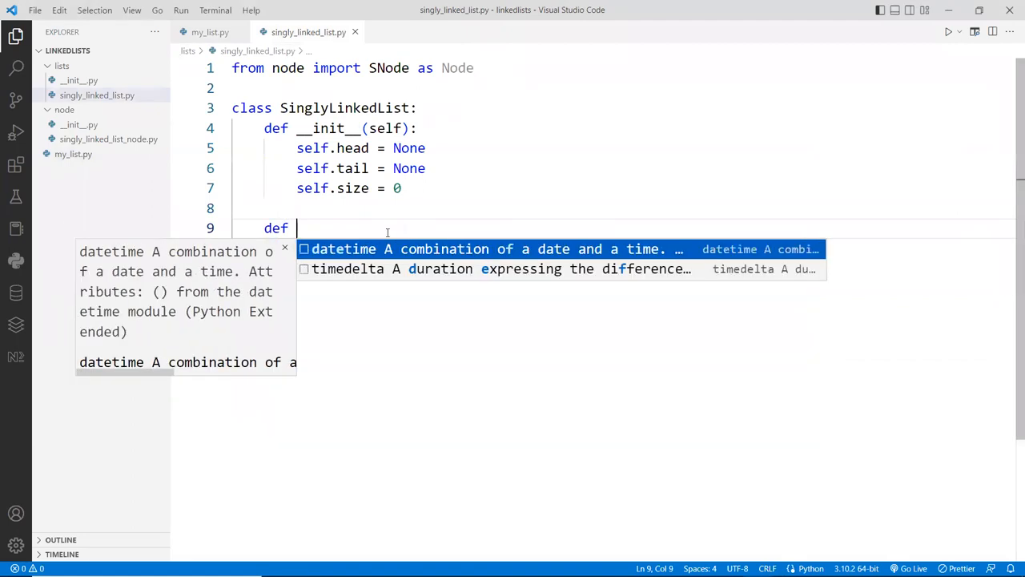
type("append()")
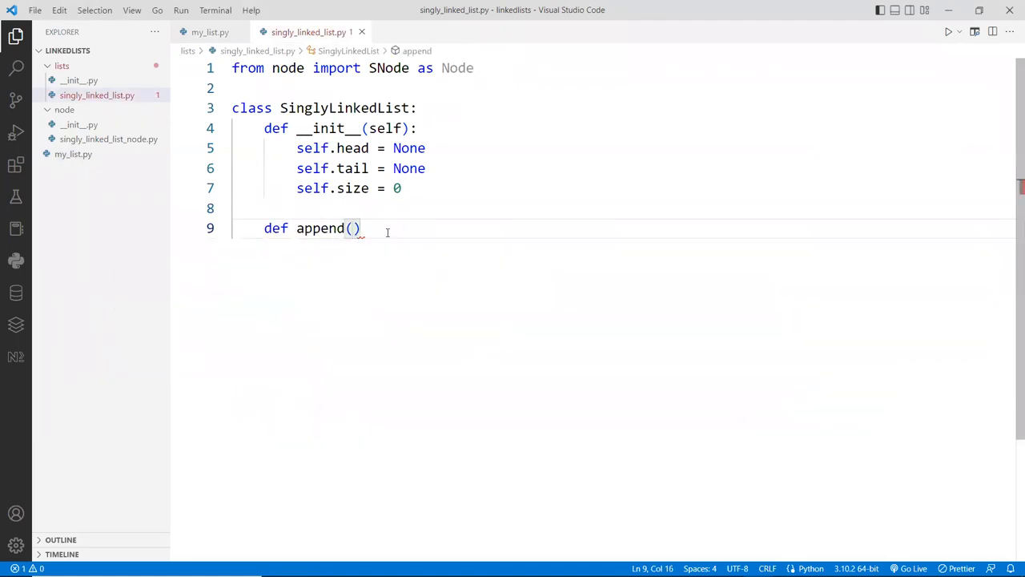
type("self,")
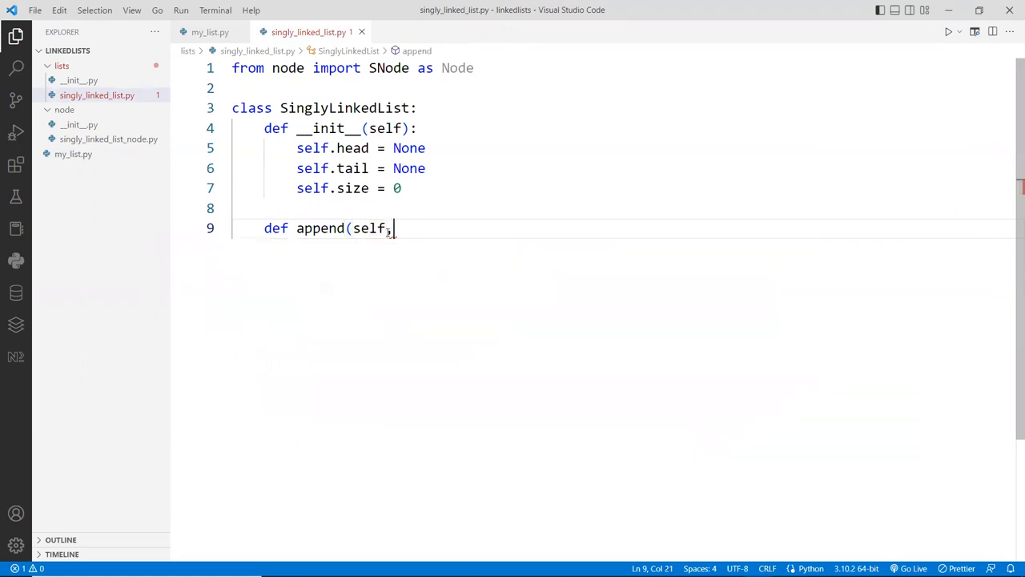
type("item):")
type("newNode")
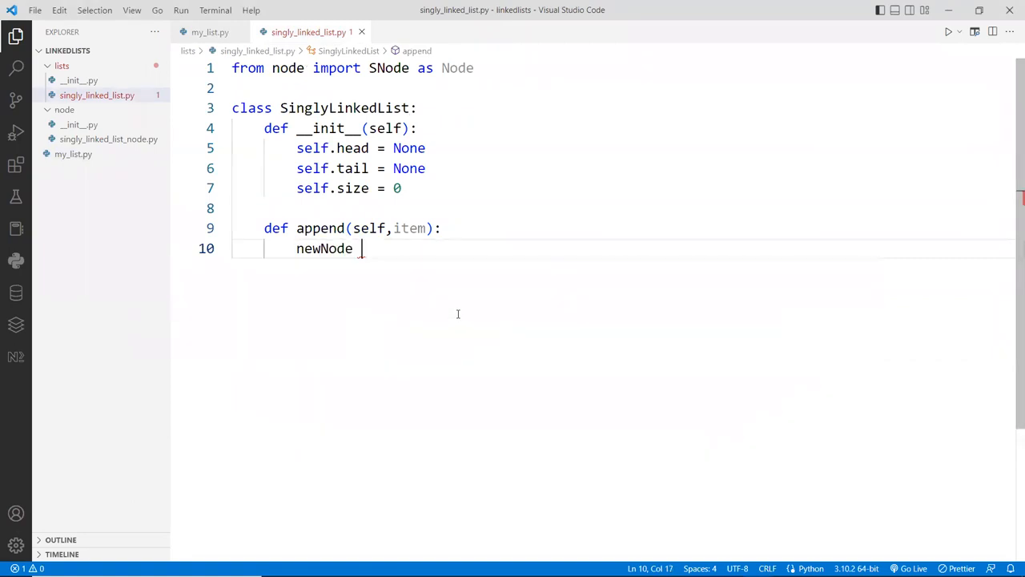
type("= Node(it)")
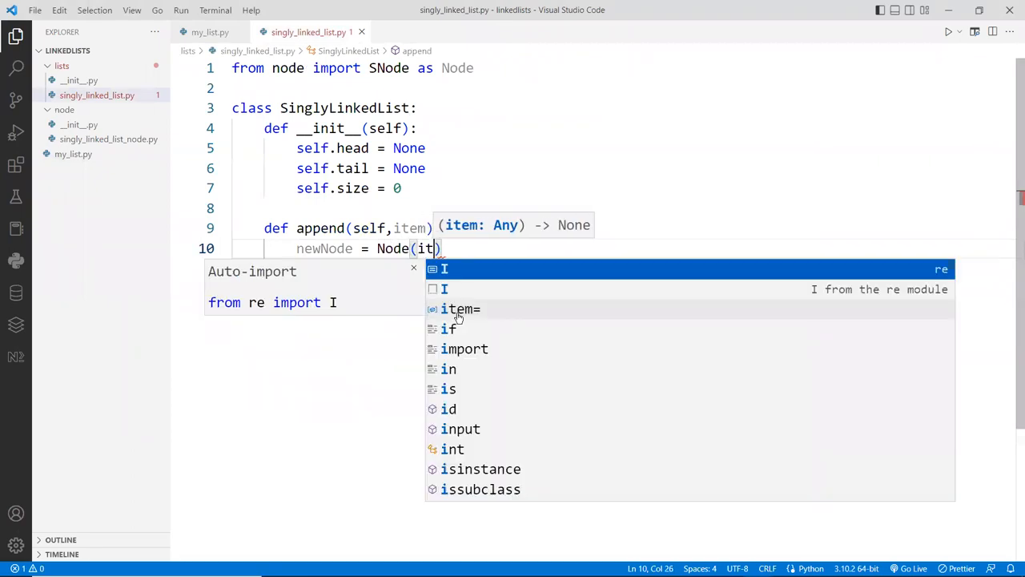
type("em")
key("Enter")
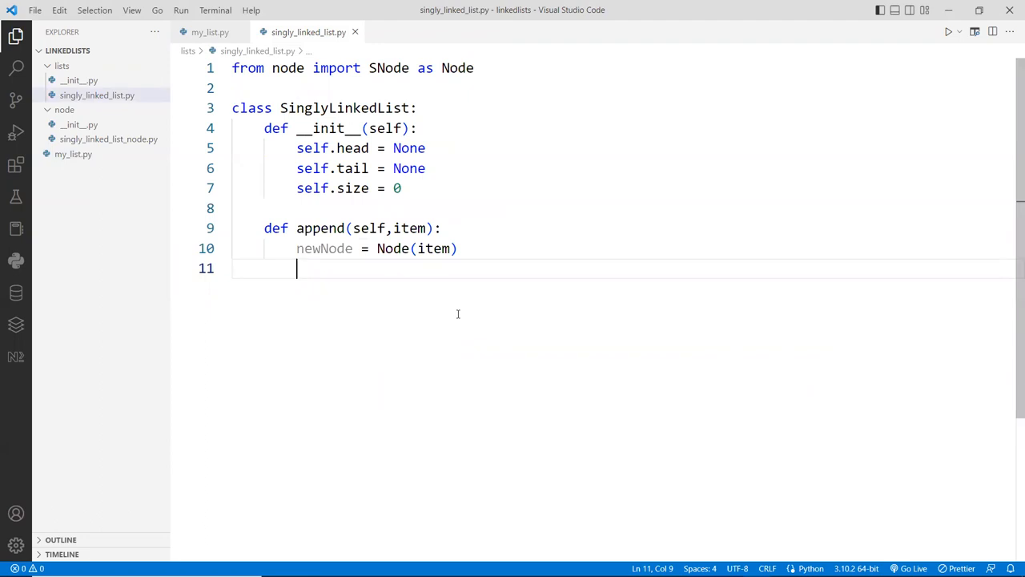
Add an if self.head == None block setting head and tail to newNode, then start else:
type("if")
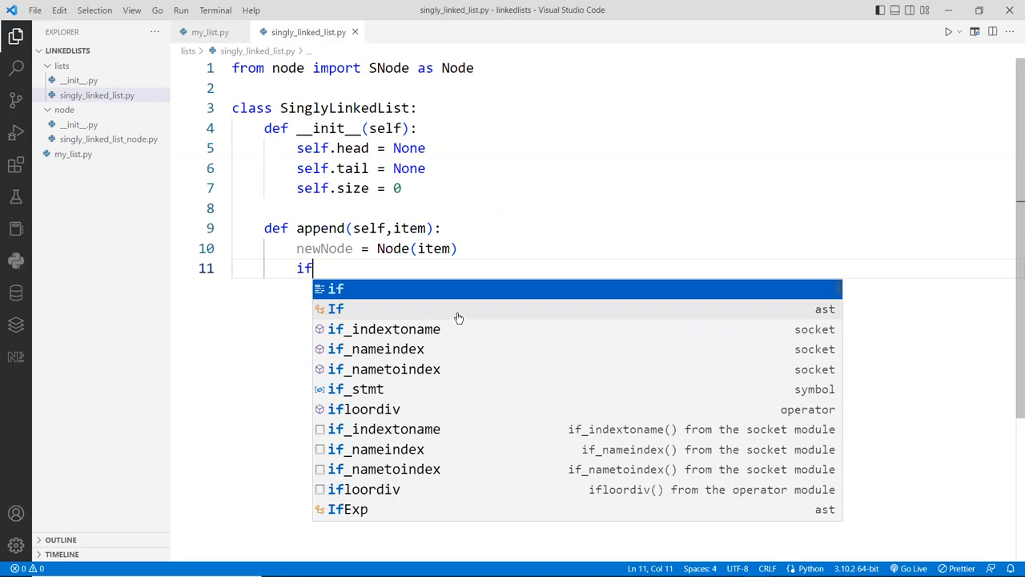
type("sel")
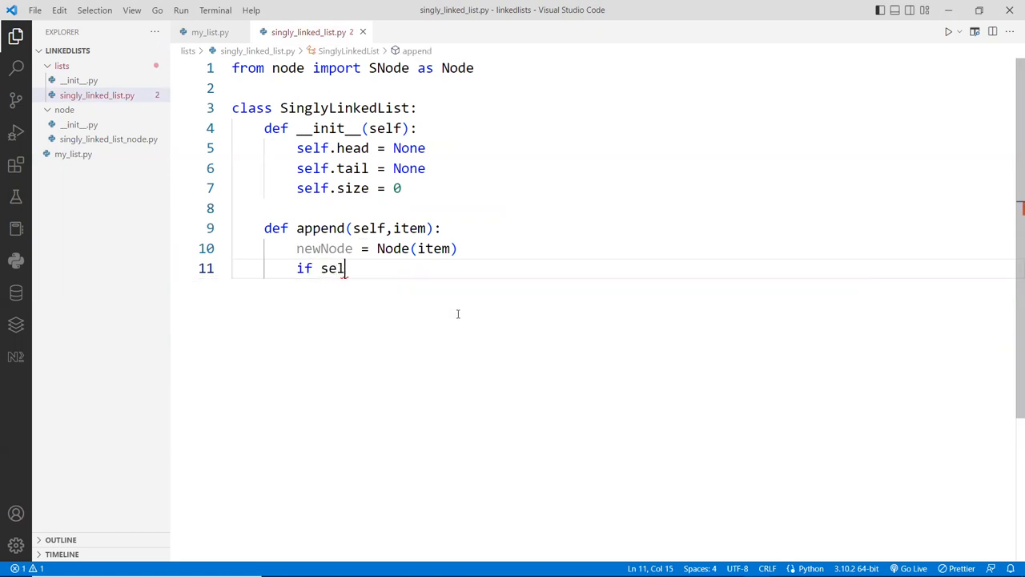
type("f.head == None:")
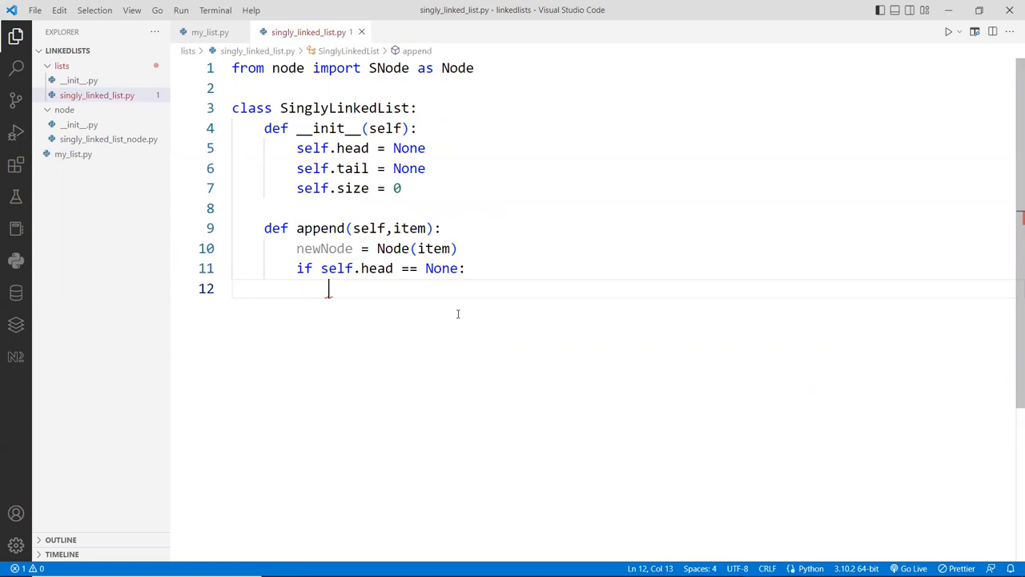
type("self.head")
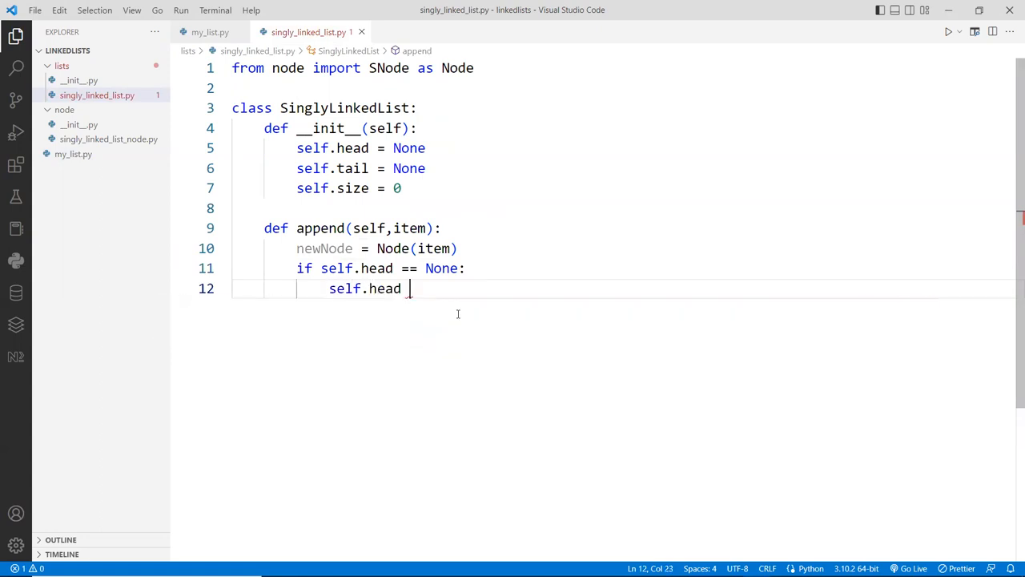
type("= newNode")
type("self.")
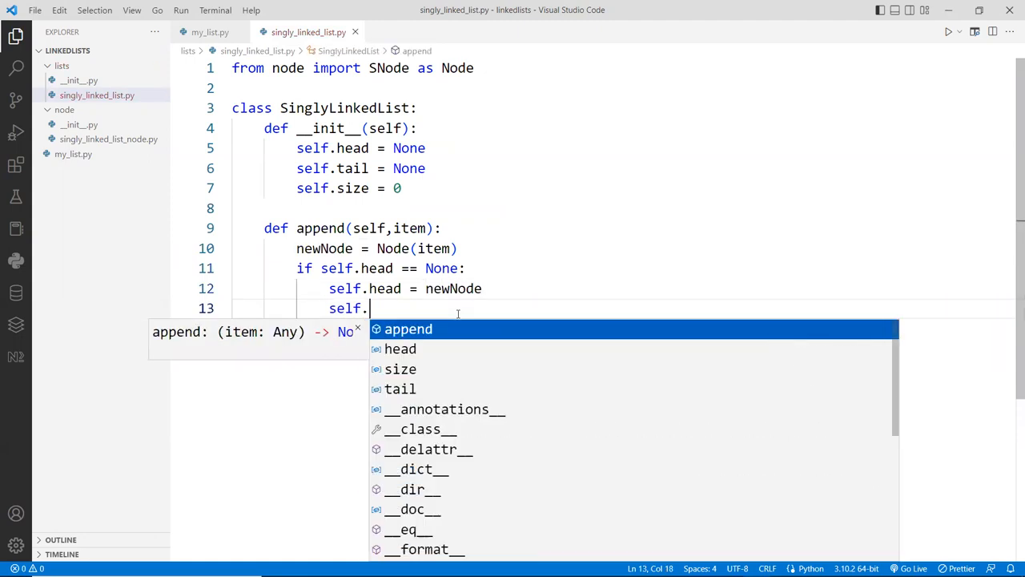
type("tail = newNo")
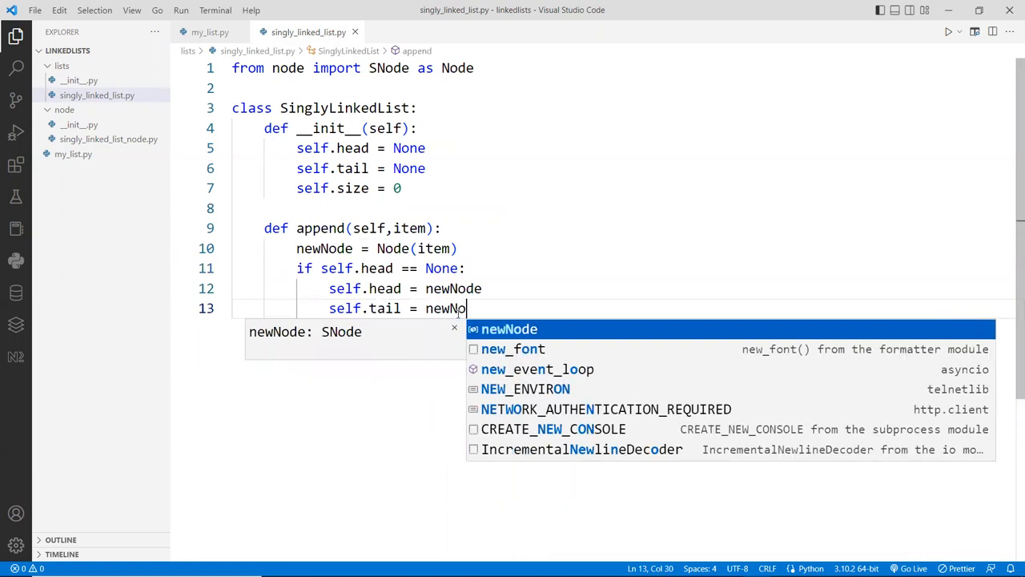
key("Enter")
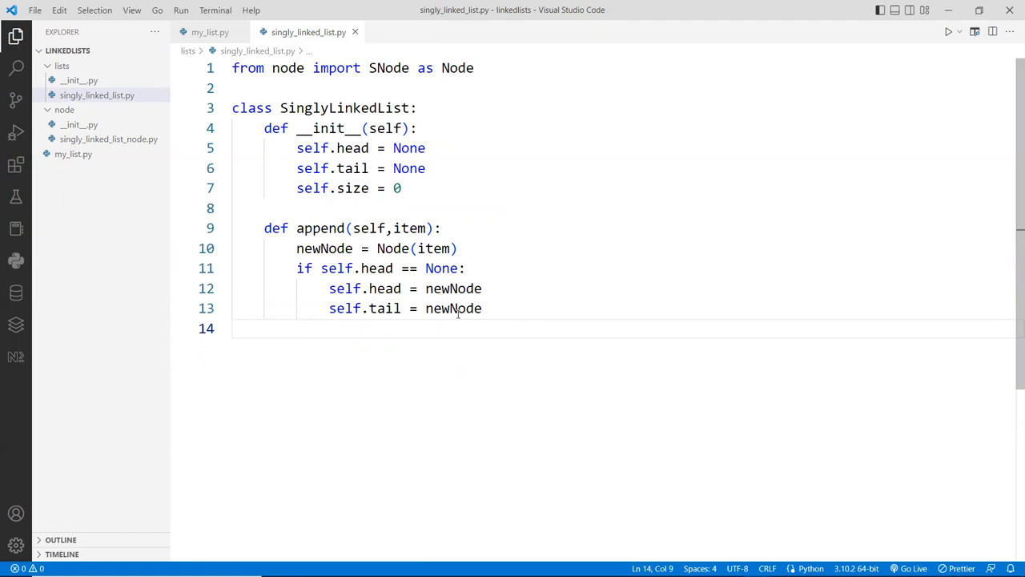
type("e")
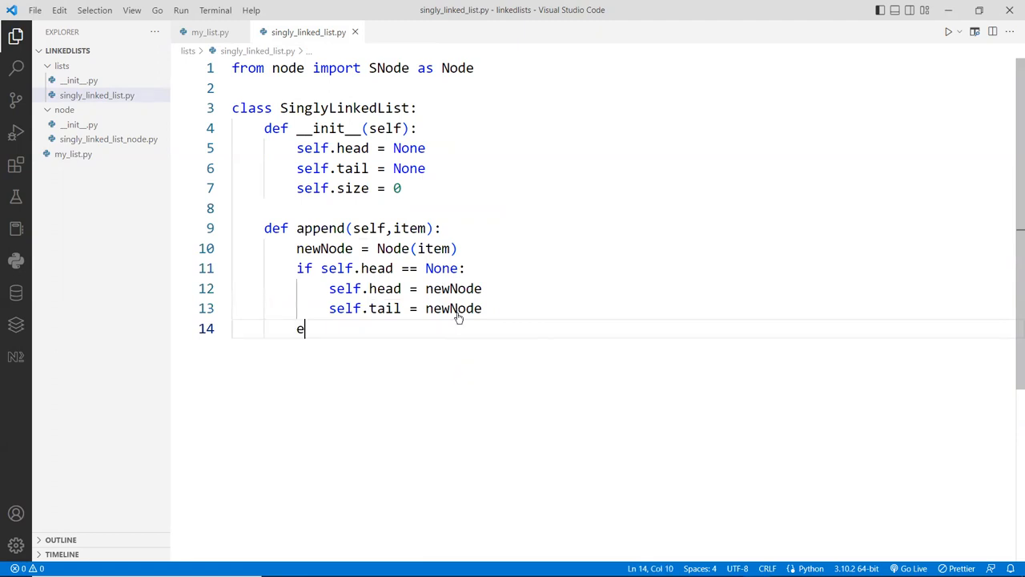
type("lse:")
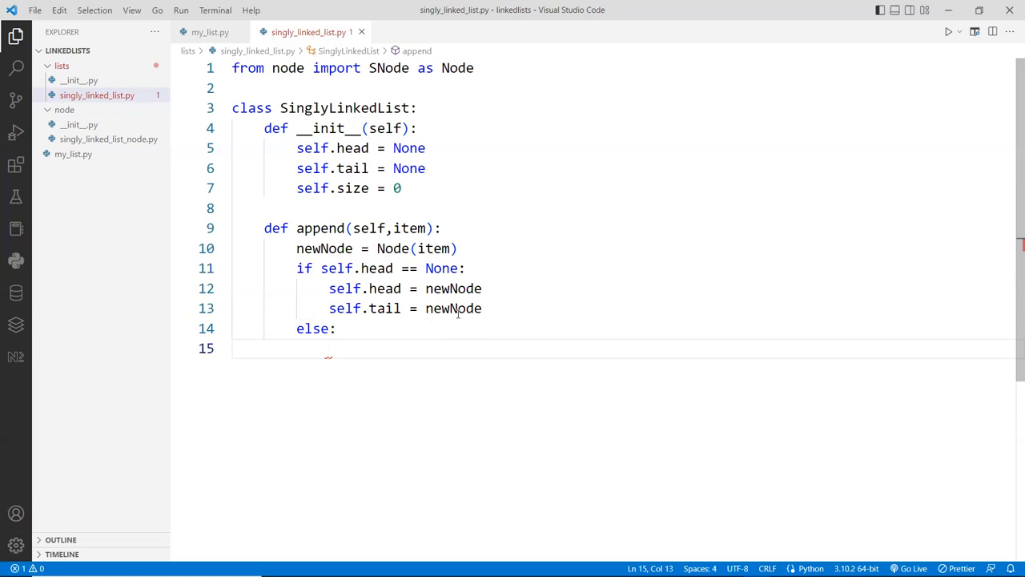
Under else, write self.tail.next = newNode followed by self.tail = newNode
type("self.")
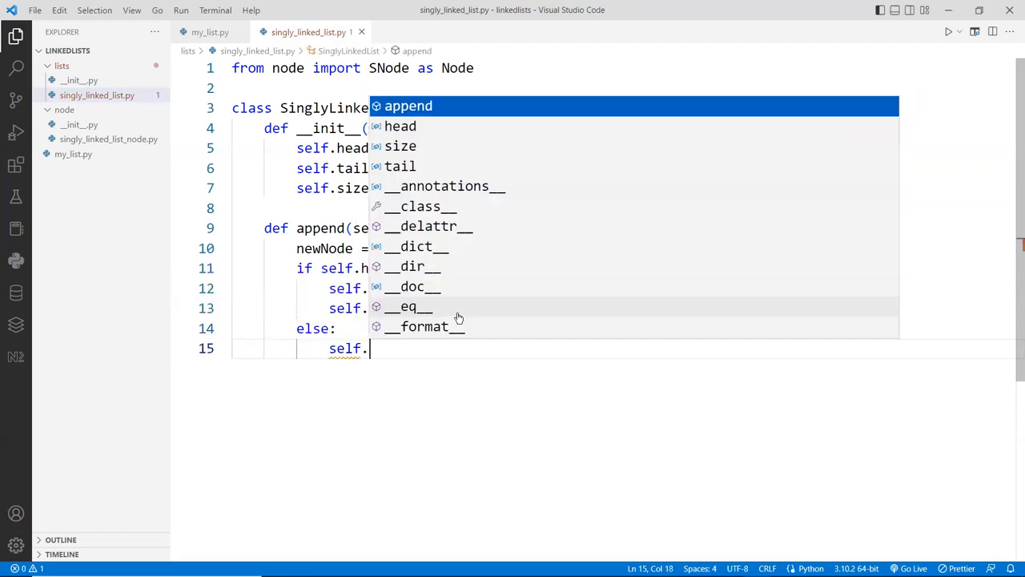
type("te")
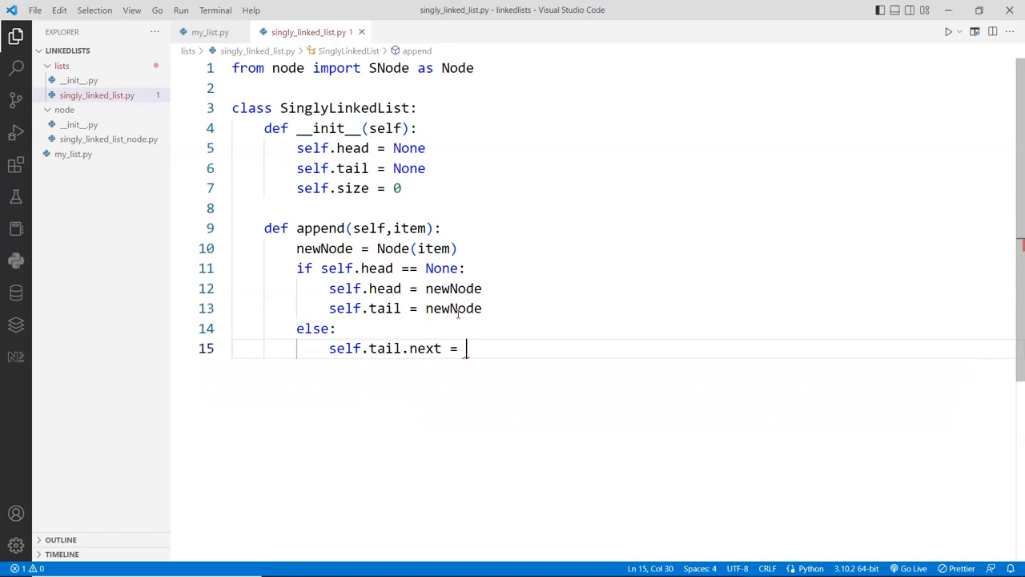
type("newNode")
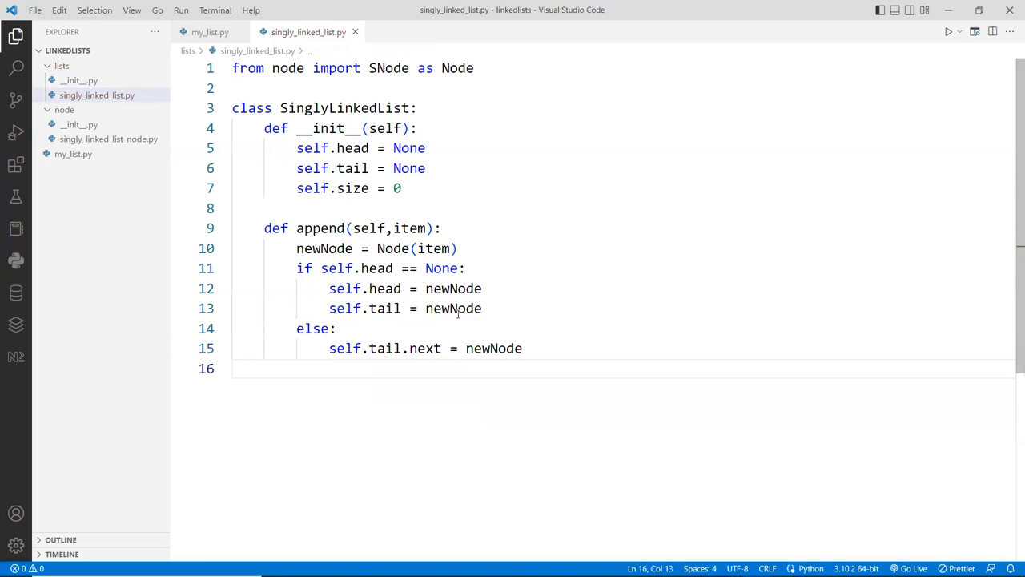
mouse_move(566, 347)
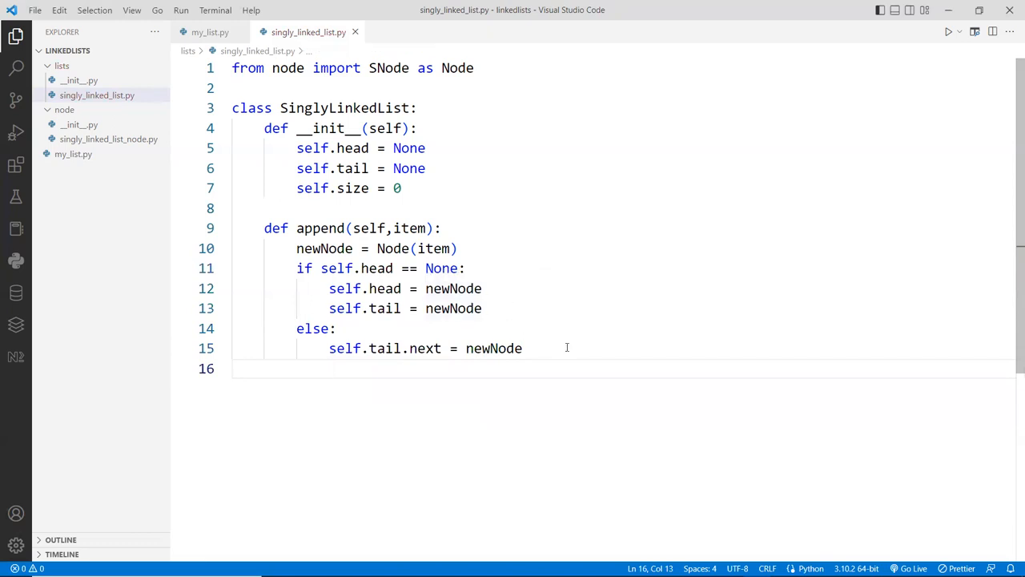
mouse_move(553, 370)
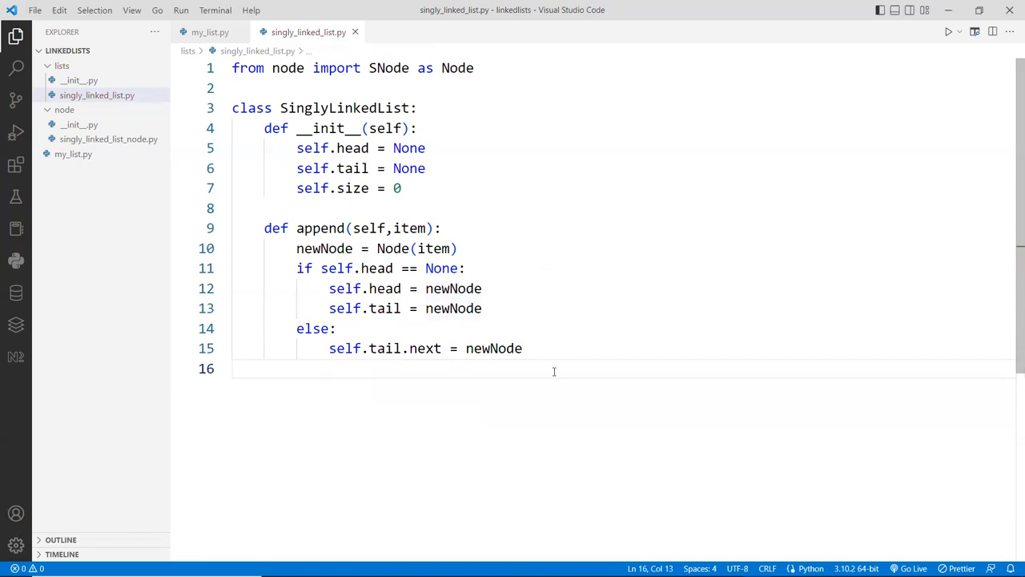
mouse_move(586, 338)
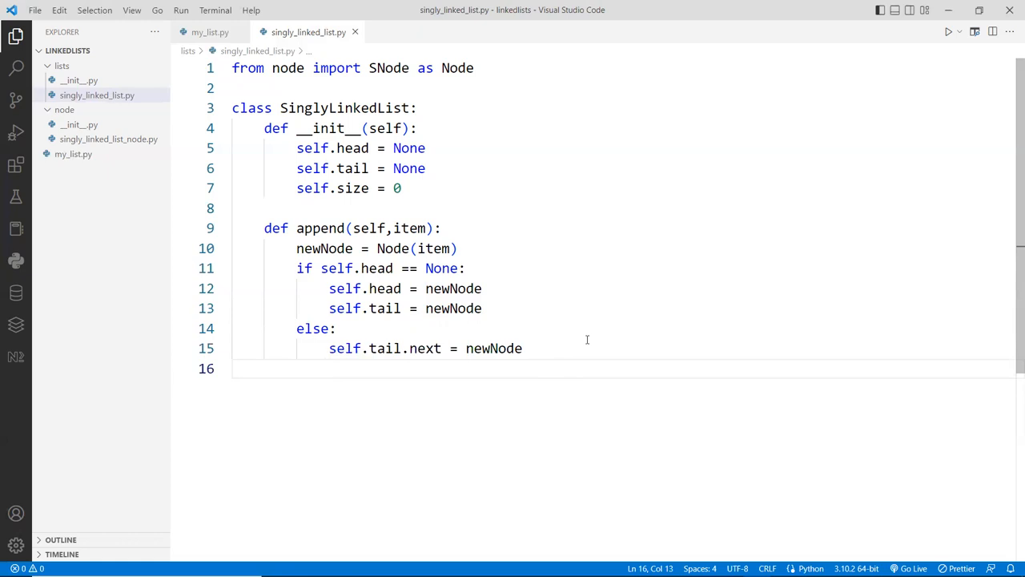
type("s")
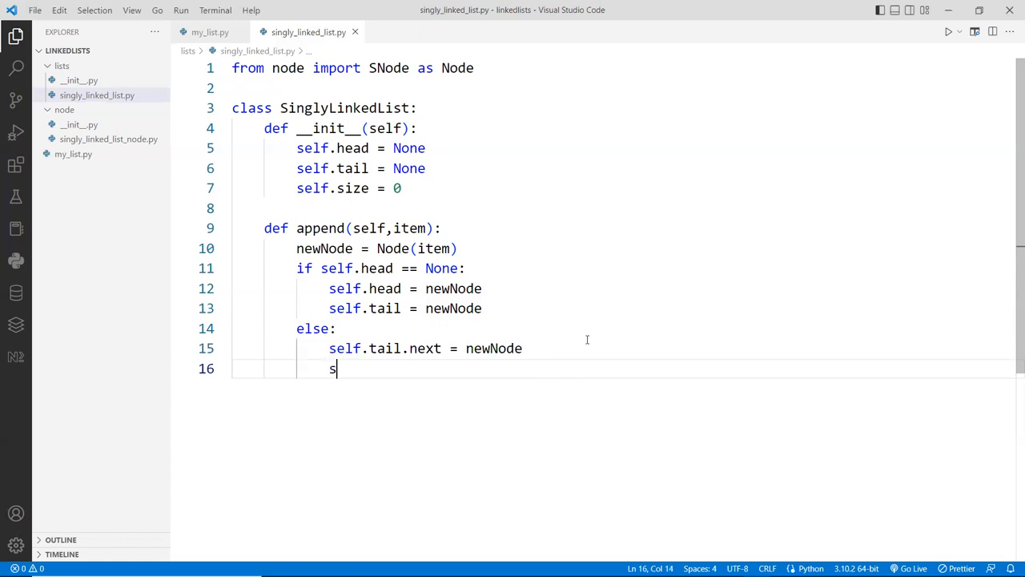
type("elf.tail")
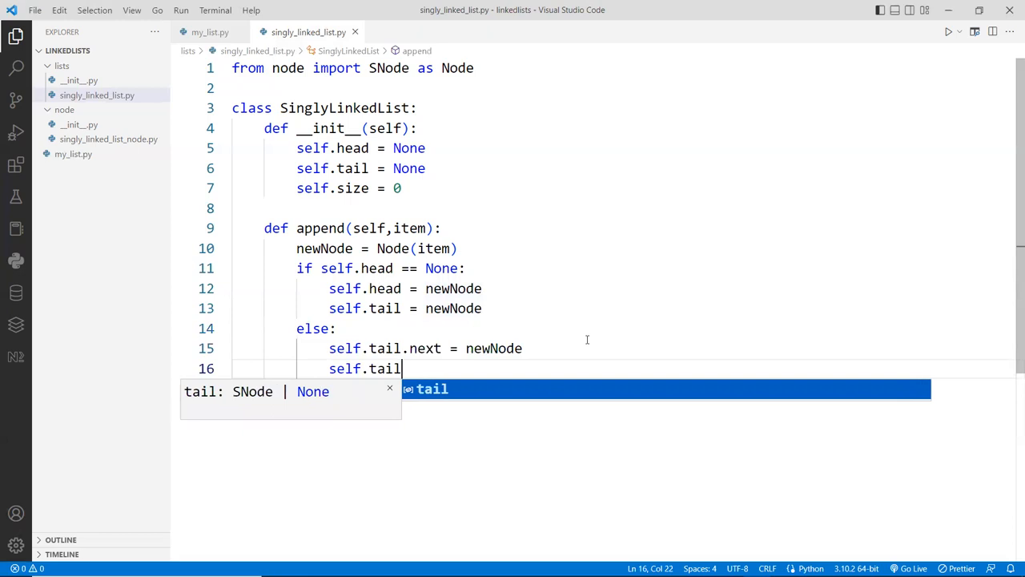
type("= newNode")
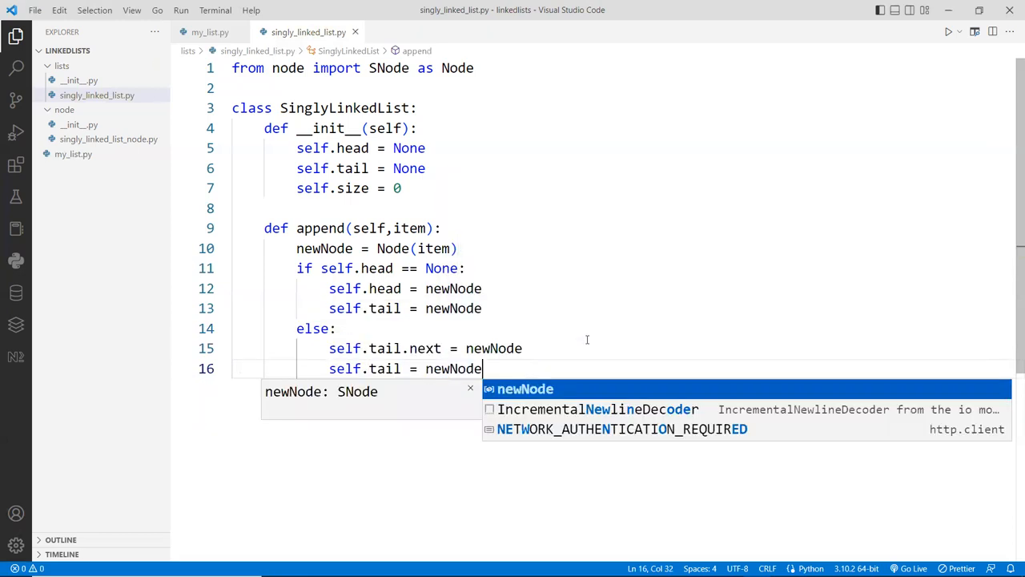
mouse_move(545, 334)
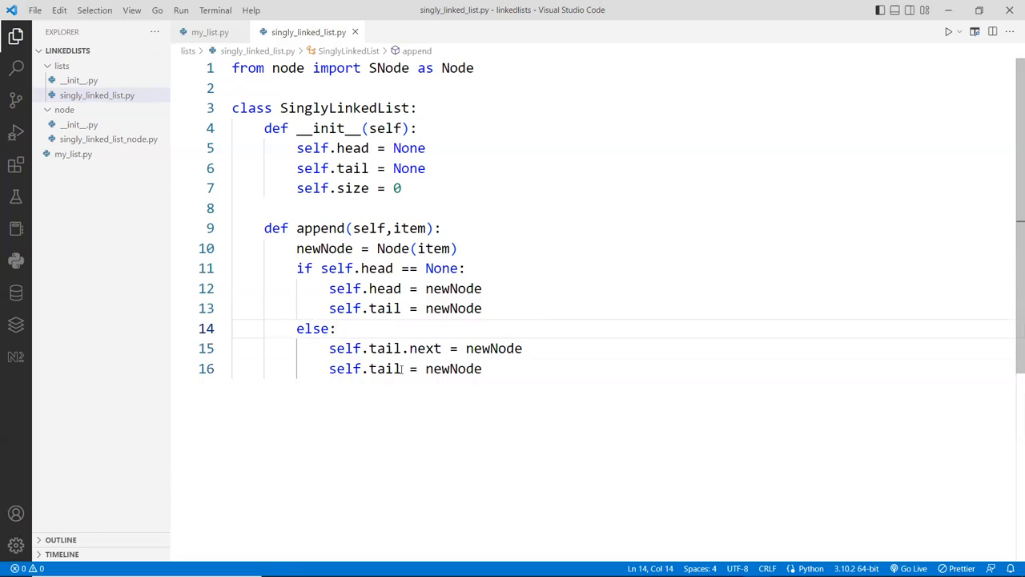
Add self.size += 1 as the last line of the append method
double_click(364, 369)
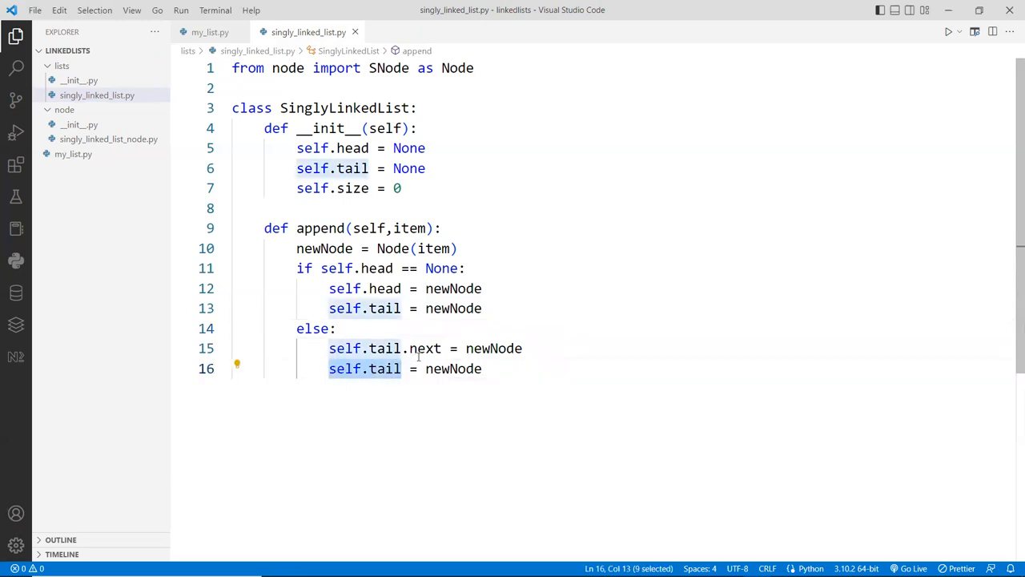
left_click(483, 368)
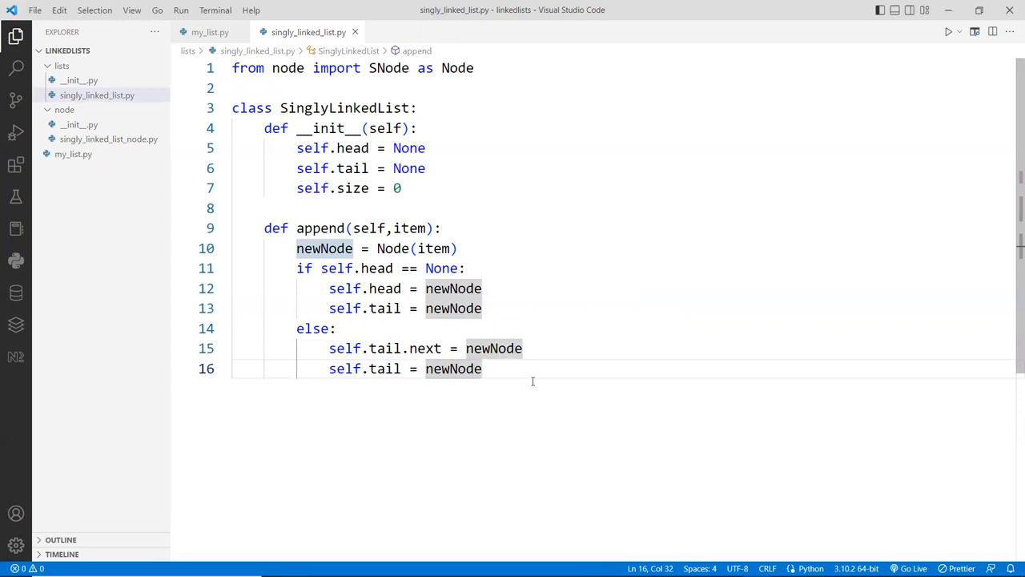
mouse_move(577, 387)
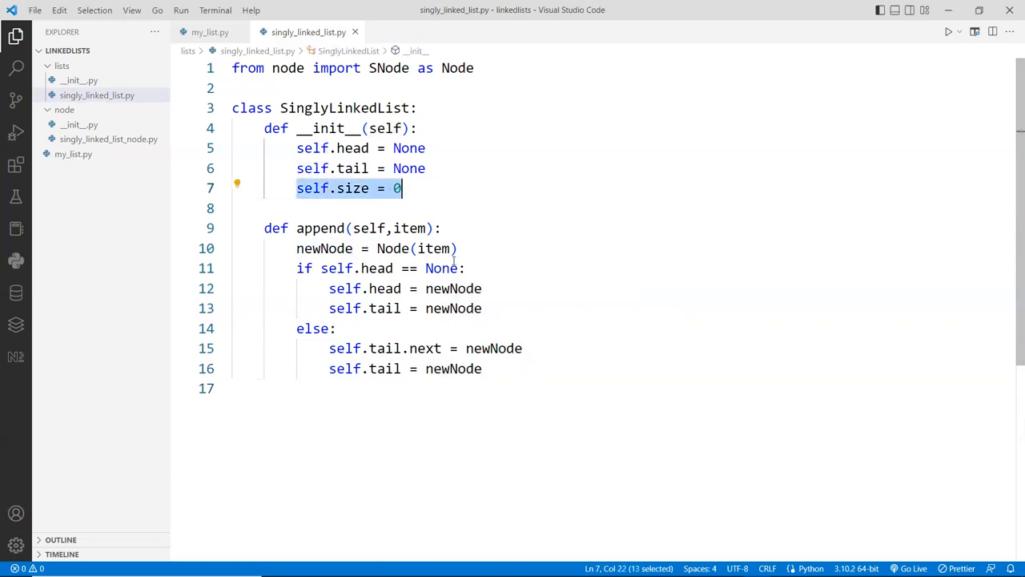
left_click(522, 388)
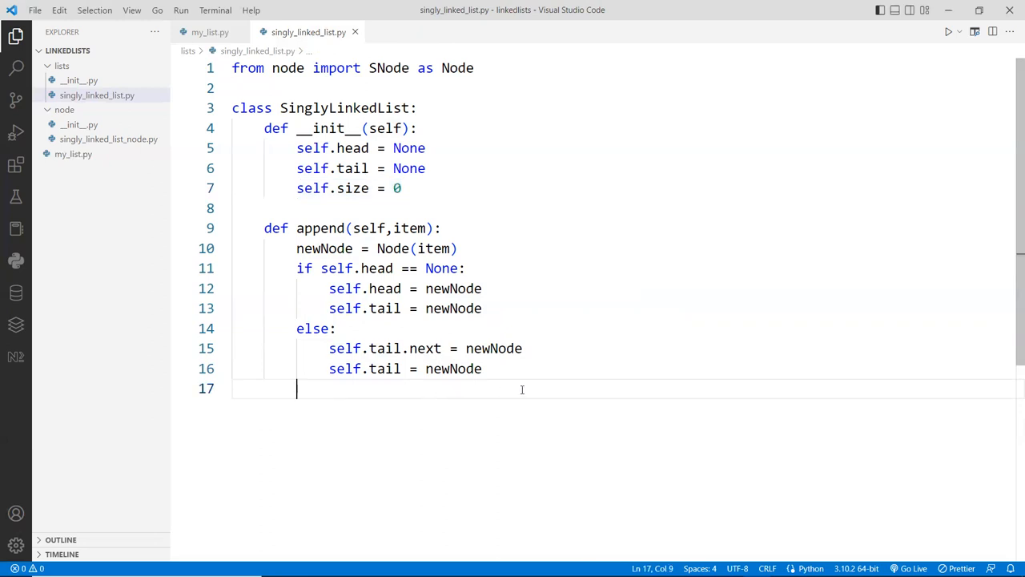
type("self.size +=")
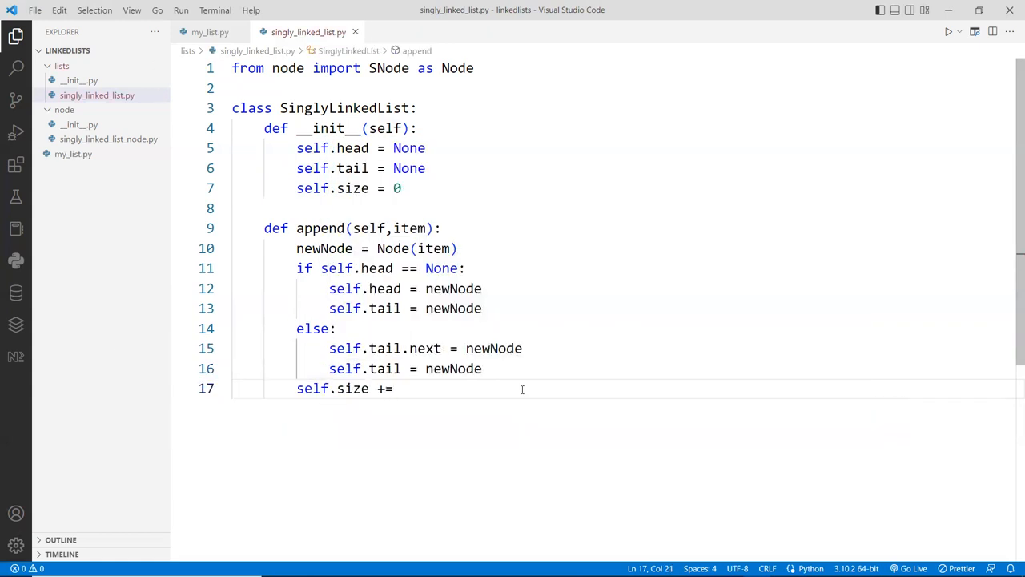
type("1")
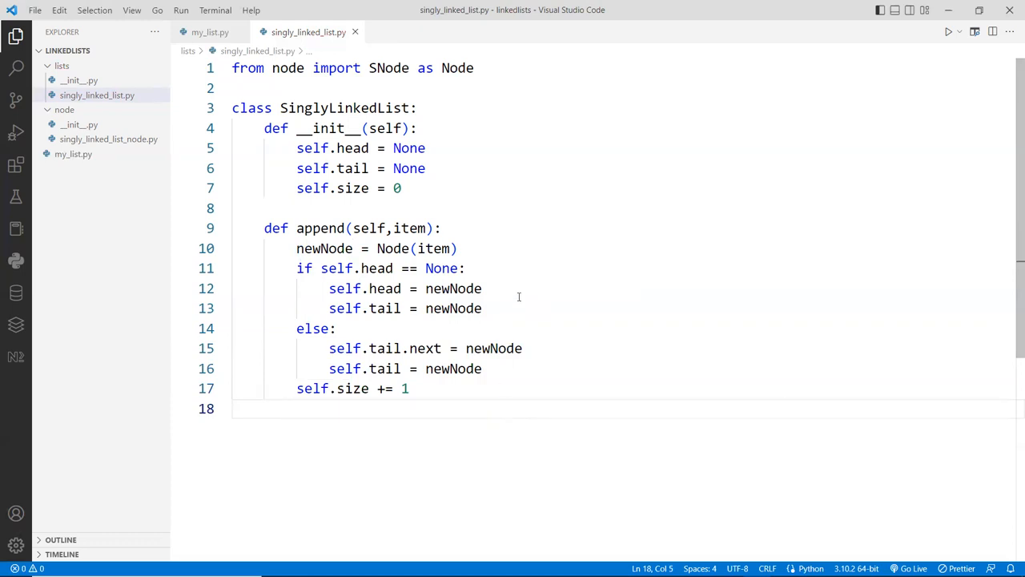
left_click(436, 208)
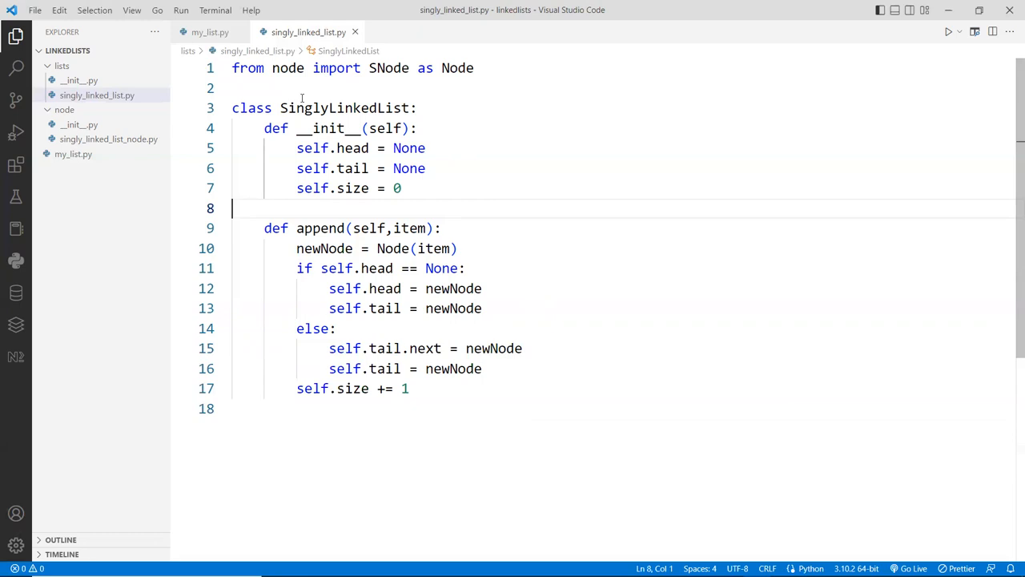
Delete the pass placeholder from main in my_list.py
left_click(210, 32)
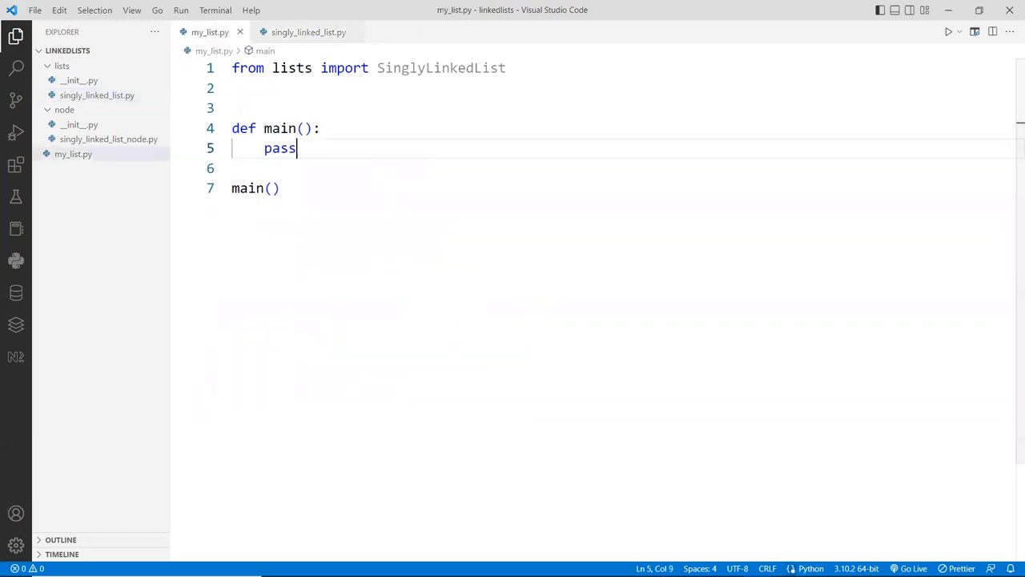
mouse_move(361, 253)
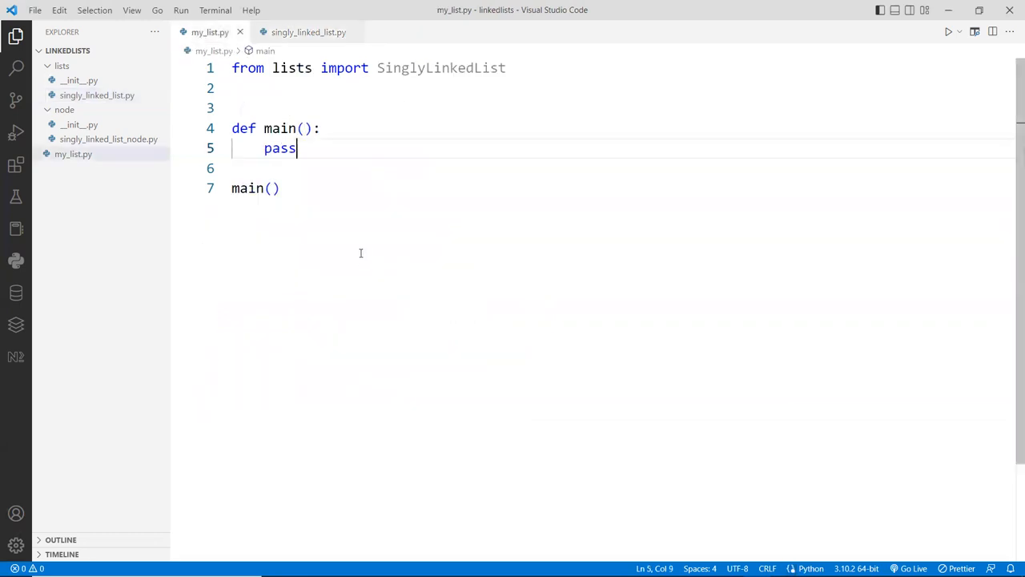
double_click(279, 147)
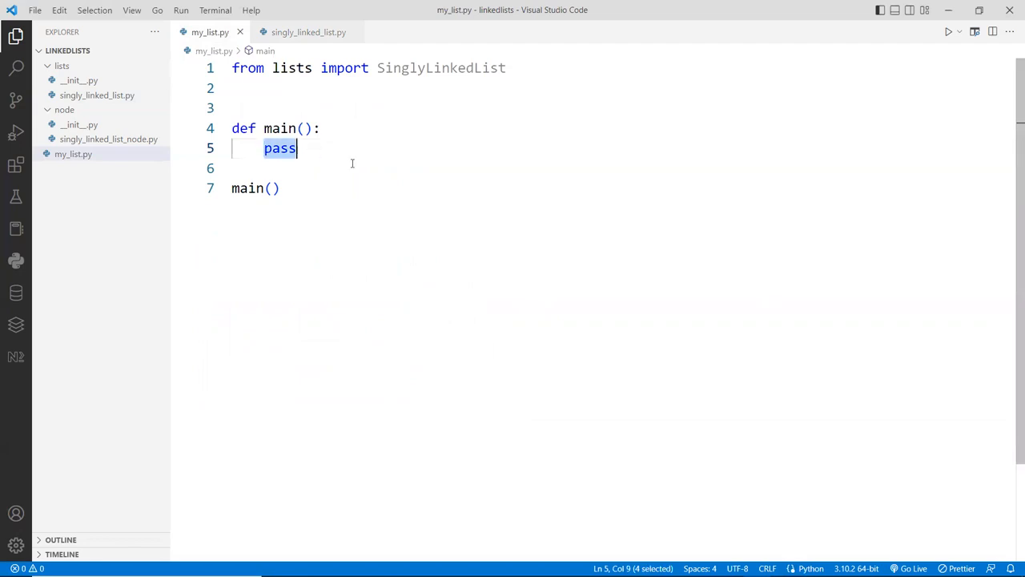
key("Delete")
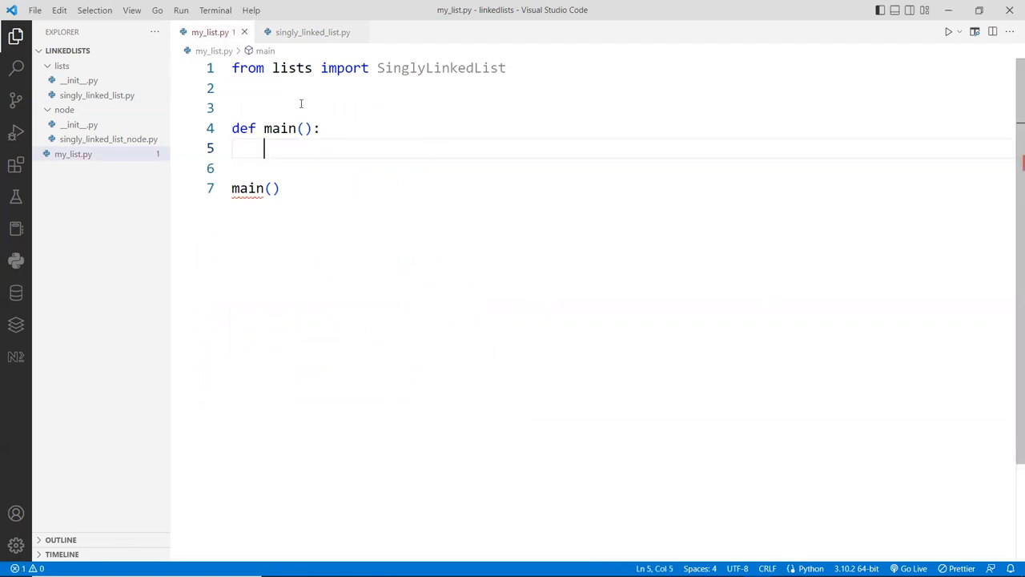
key("Enter")
type("def buildList(")
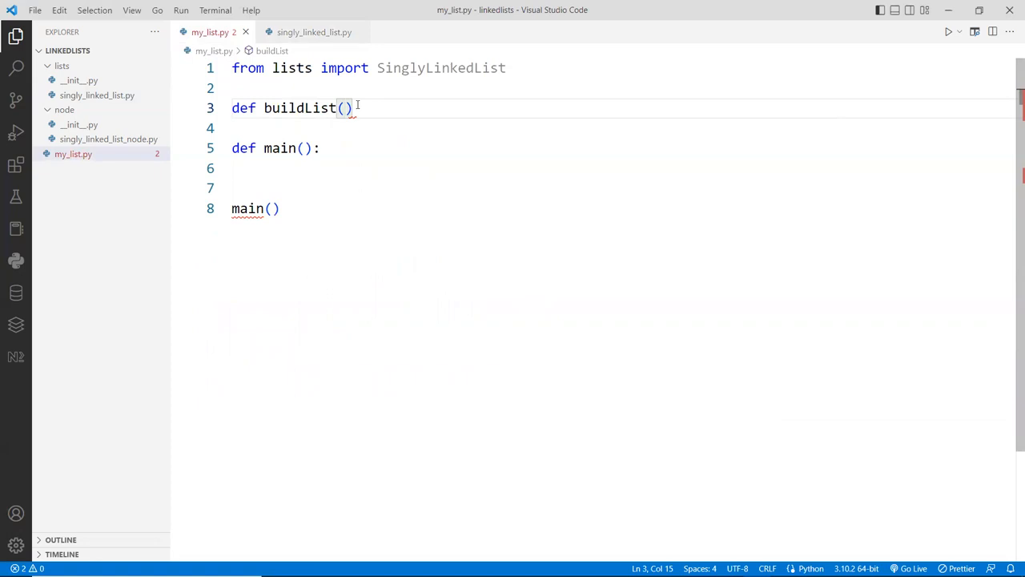
Write the buildList(lst, data) function signature above main
type("pet")
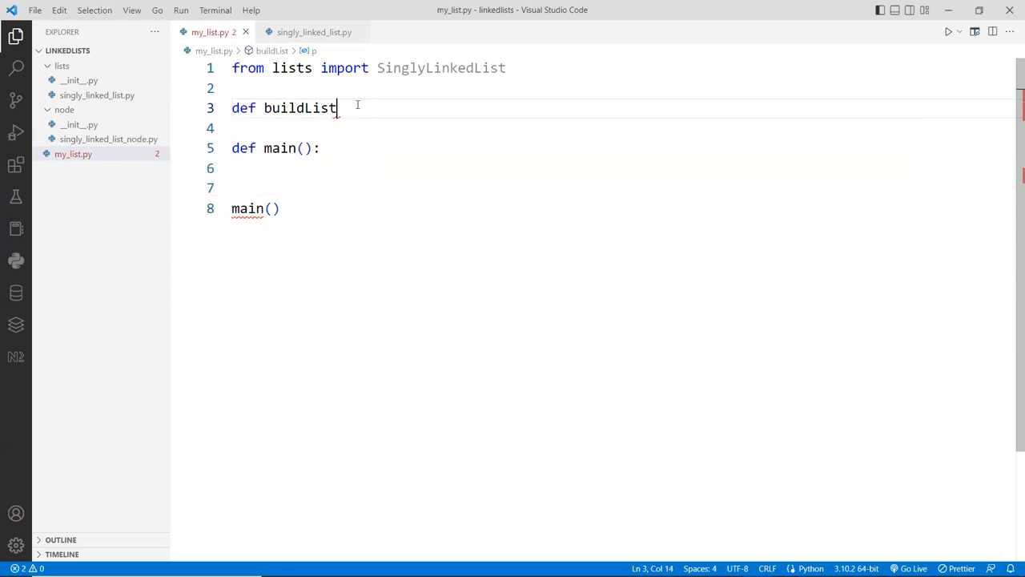
type("()")
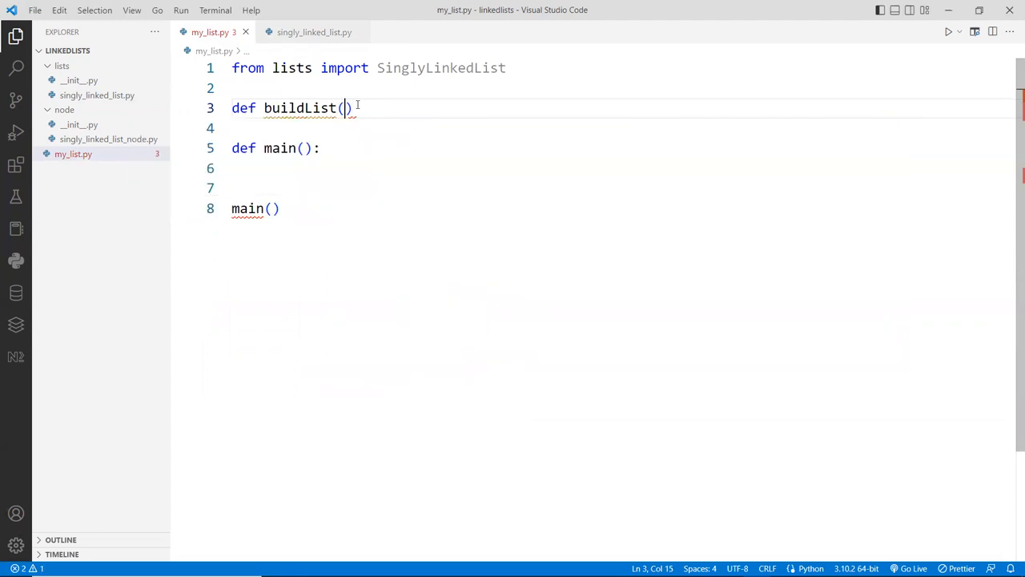
type("list")
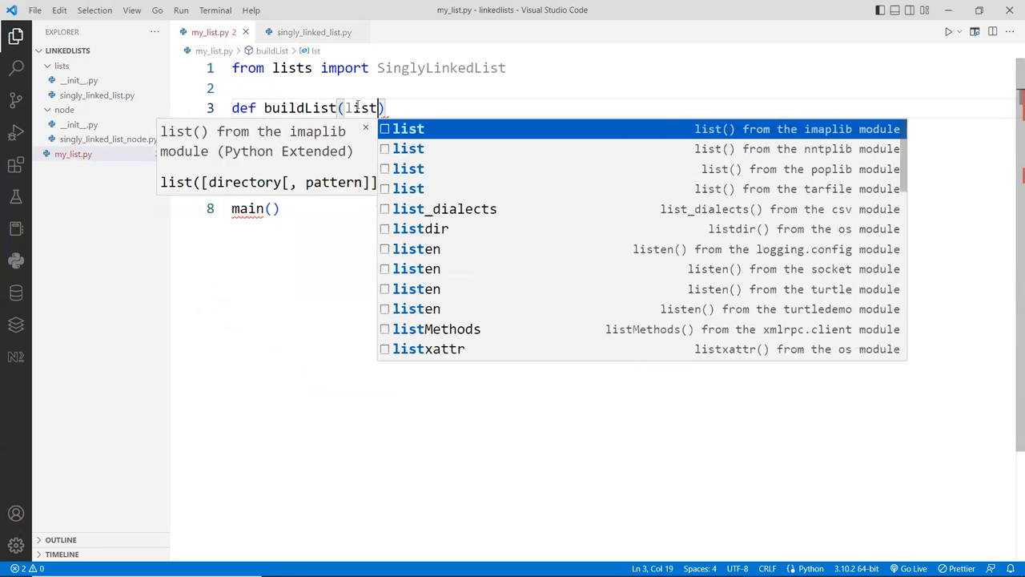
key("BackSpace")
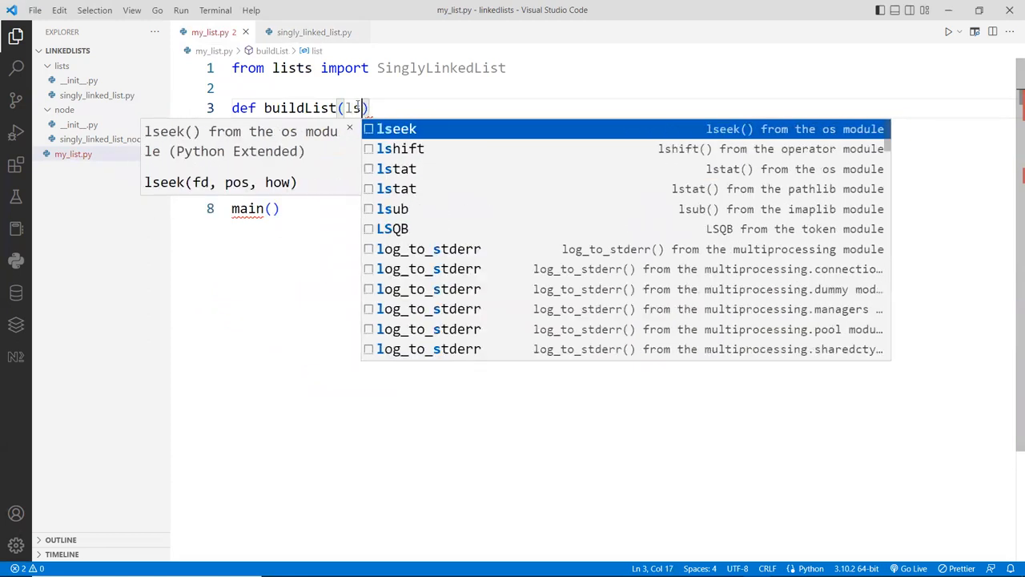
type(", data")
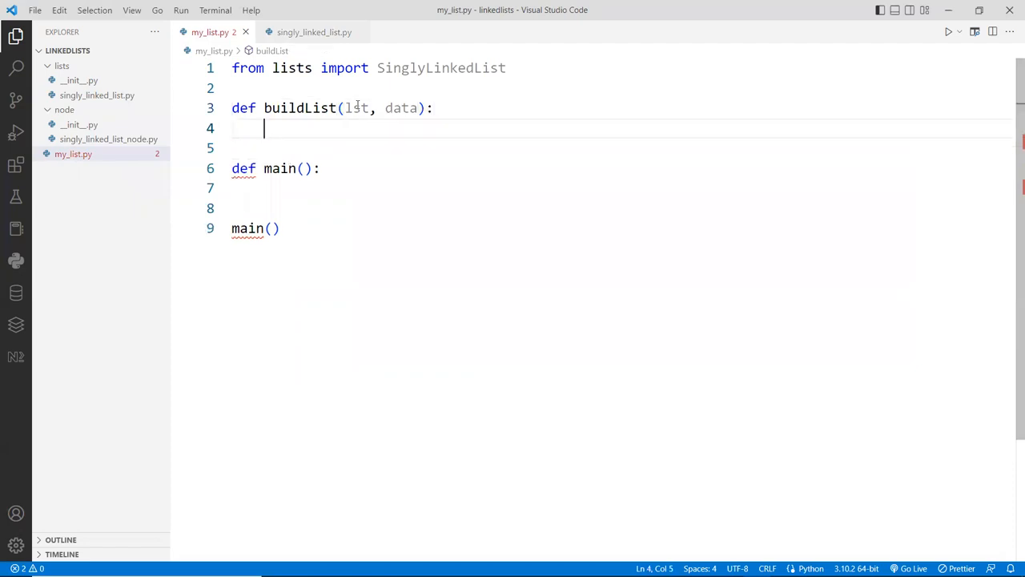
mouse_move(334, 188)
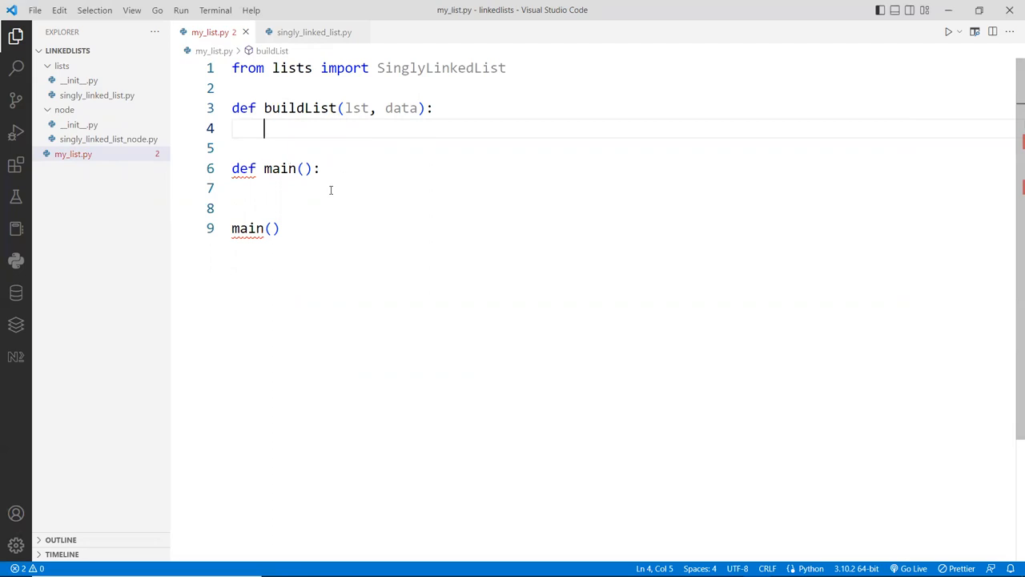
Give buildList a for loop calling lst.append(item) for each item in data
left_click(331, 187)
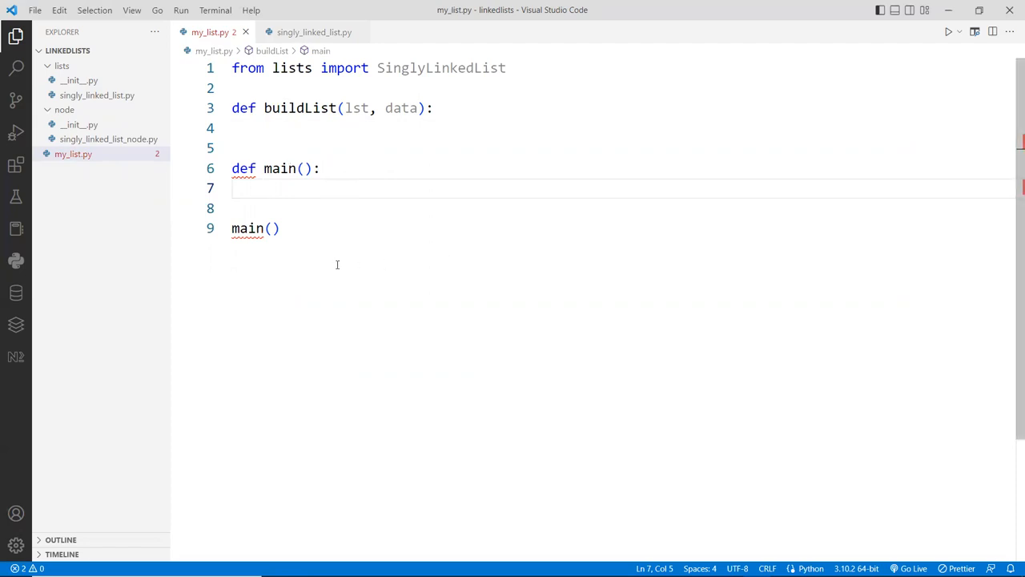
mouse_move(536, 316)
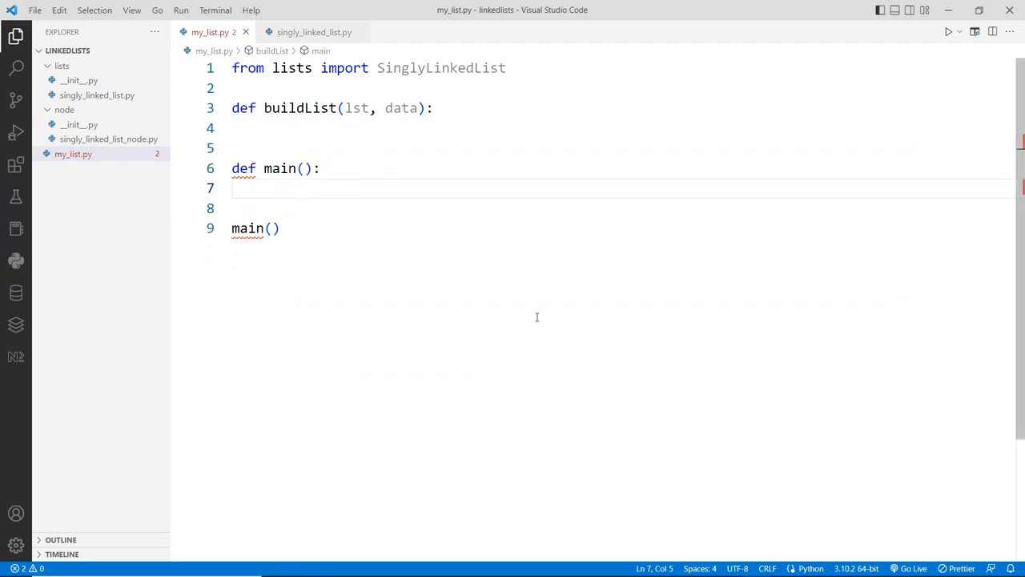
left_click(264, 128)
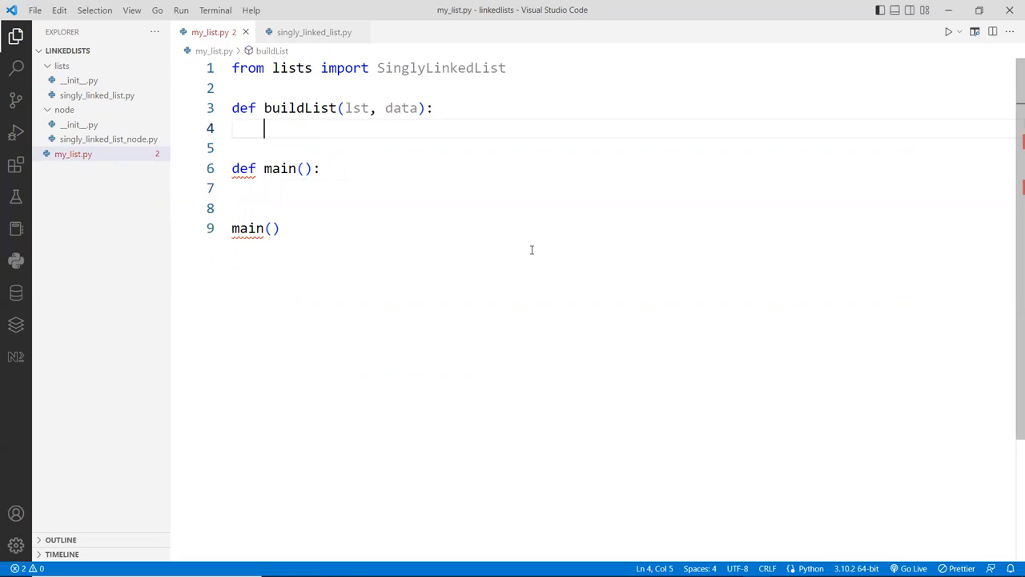
mouse_move(368, 227)
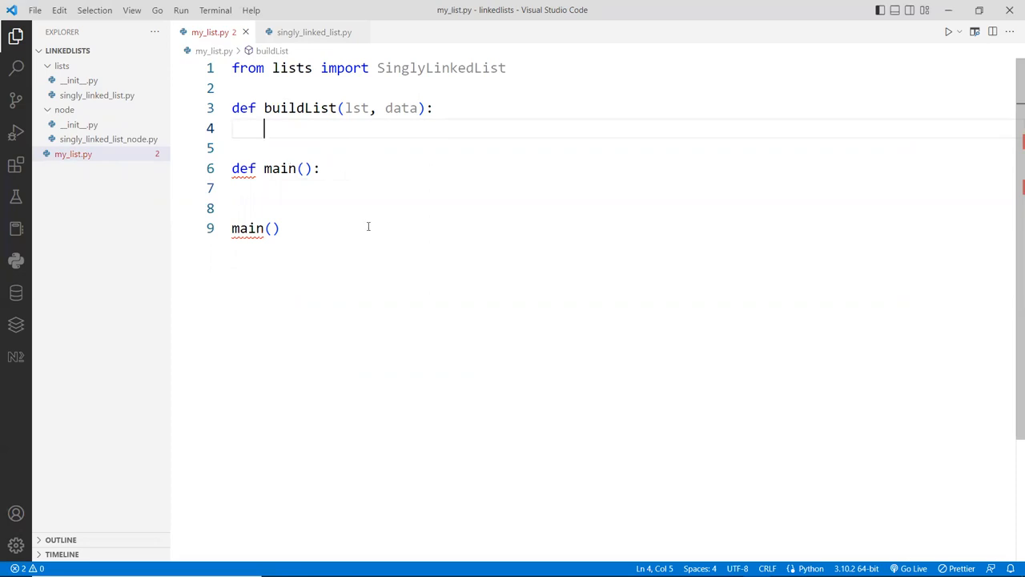
mouse_move(502, 215)
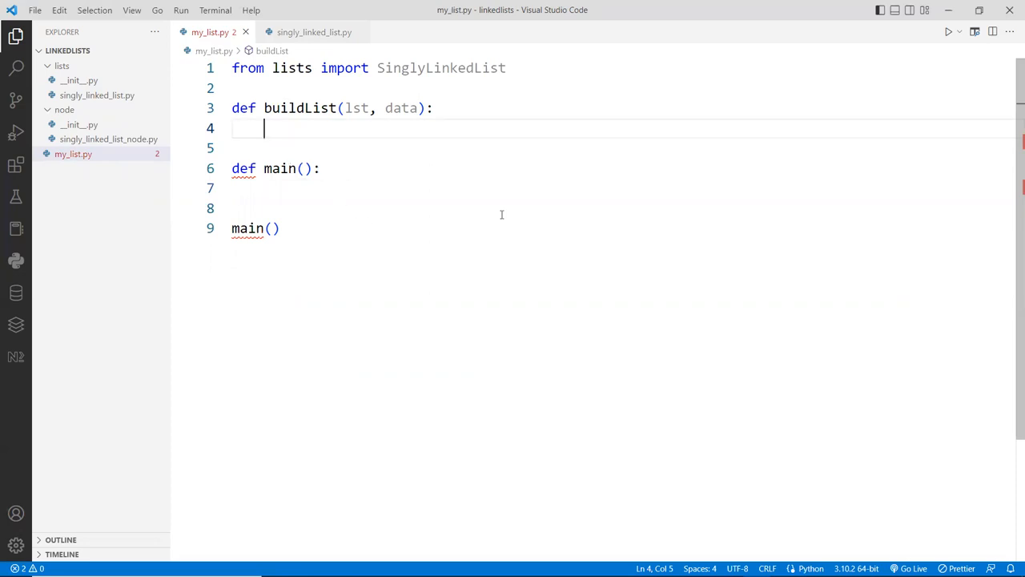
type("for item in data:")
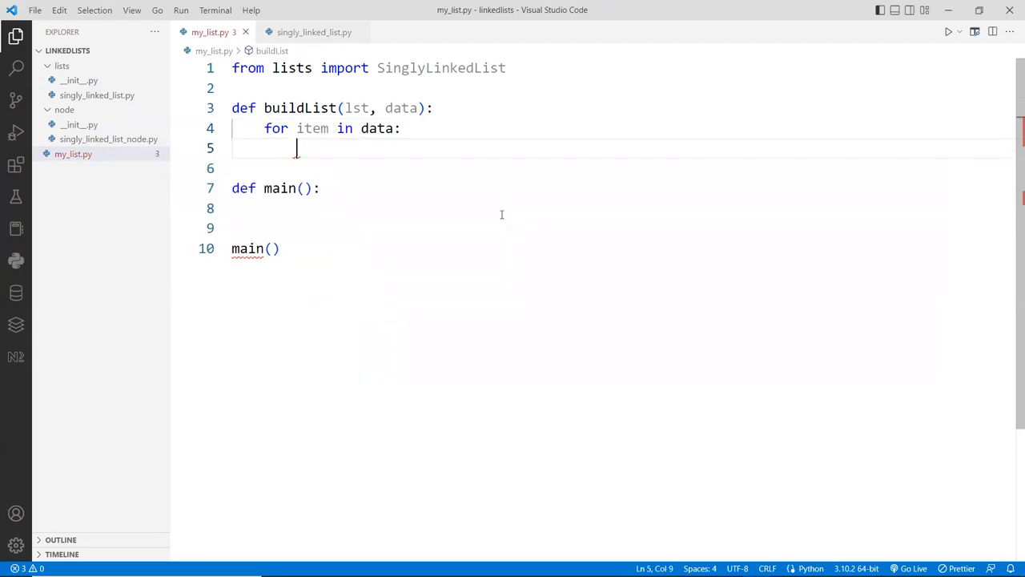
type("lst")
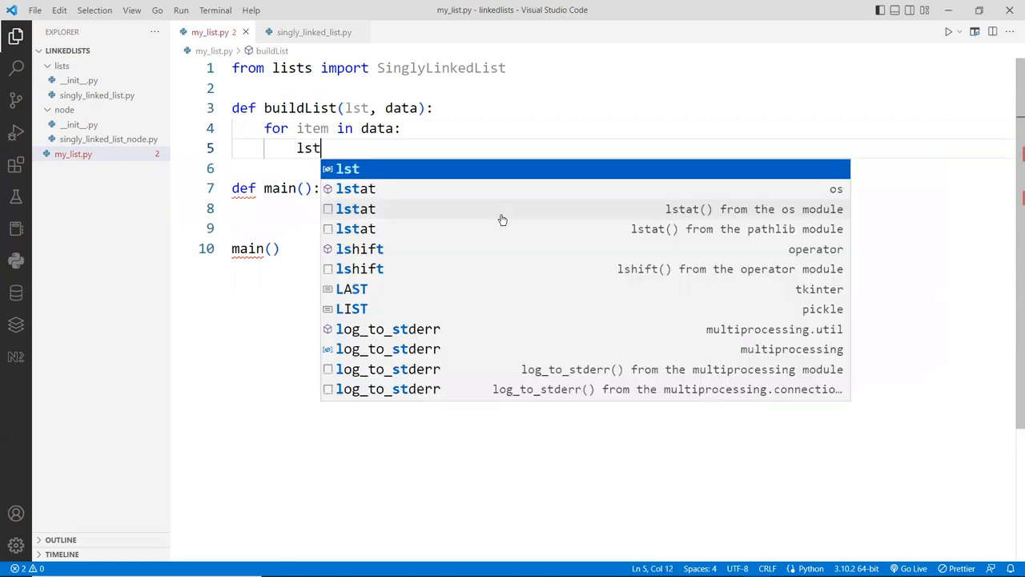
type(".append(x")
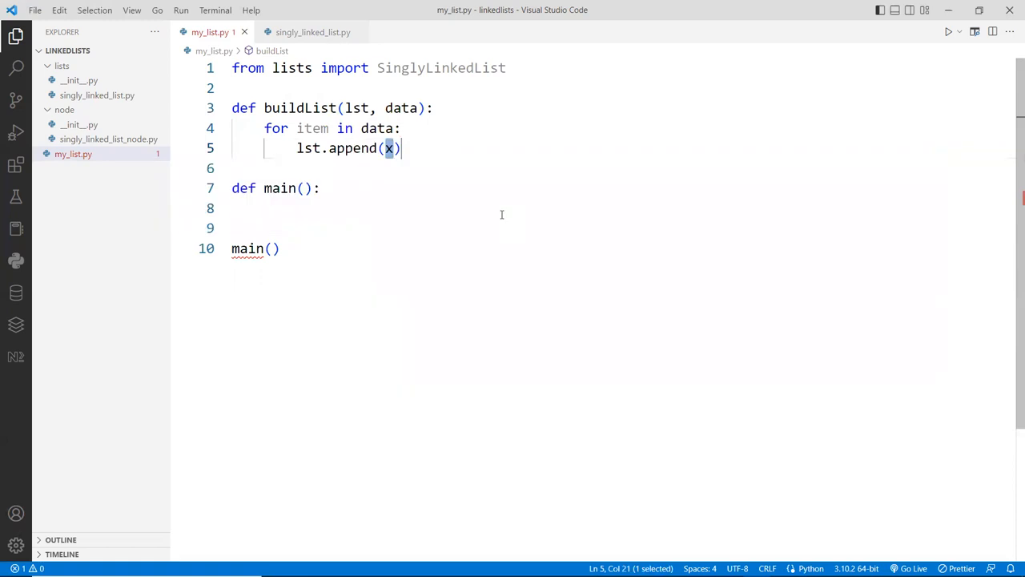
type("it")
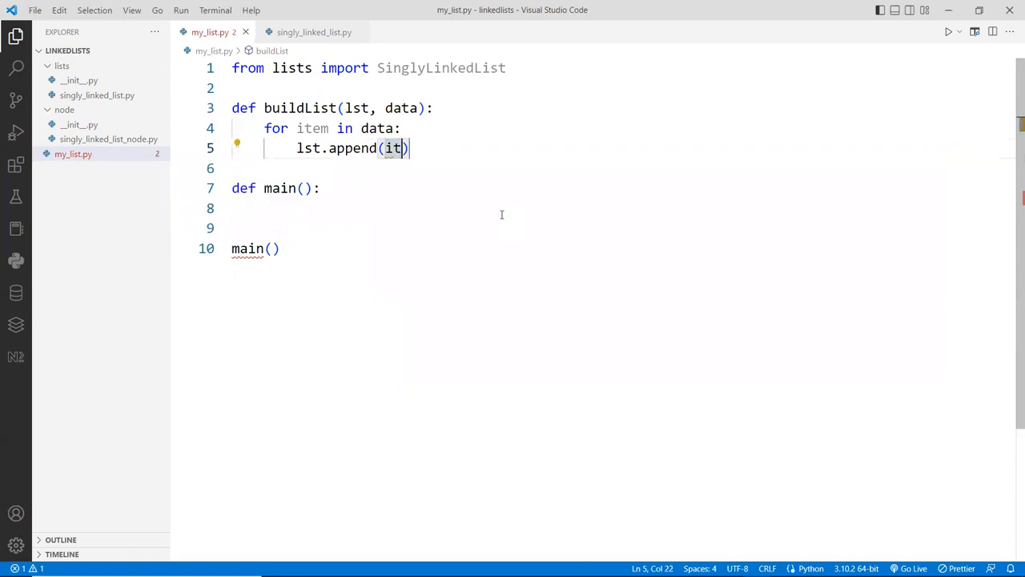
type("em")
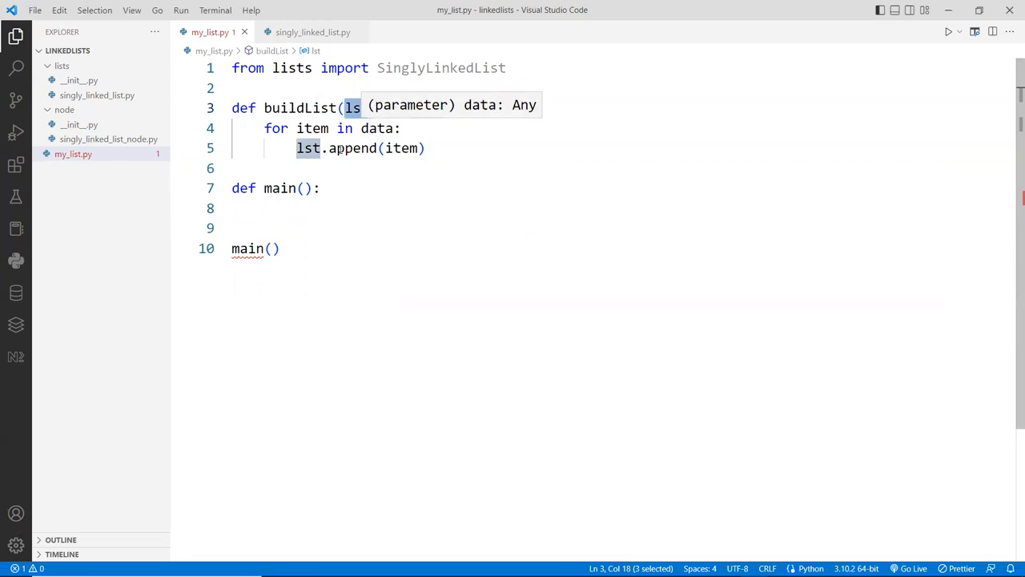
left_click(329, 209)
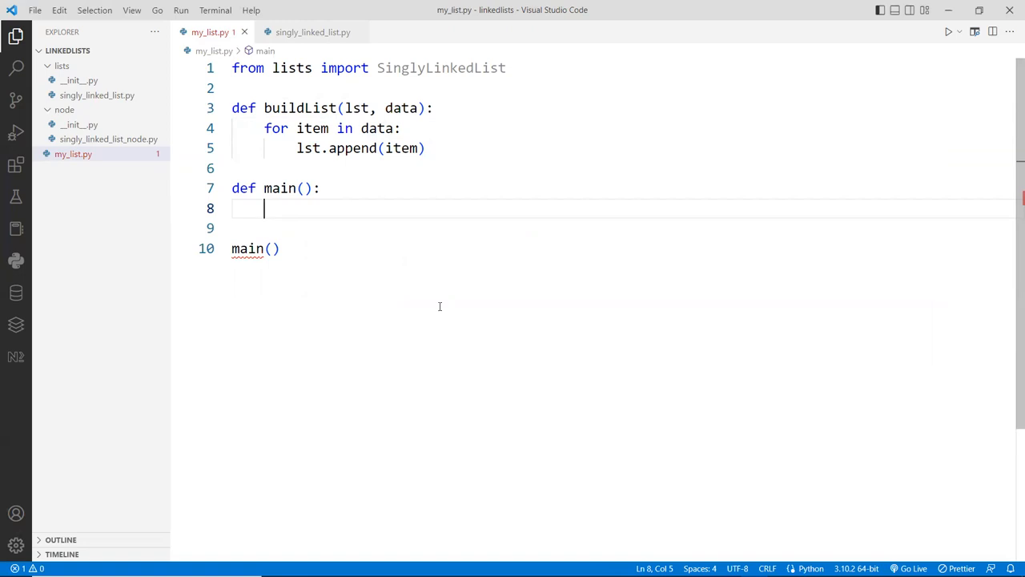
In main, create petsList = SinglyLinkedList() and call buildList with dog, cat and mouse emoji
type("pe")
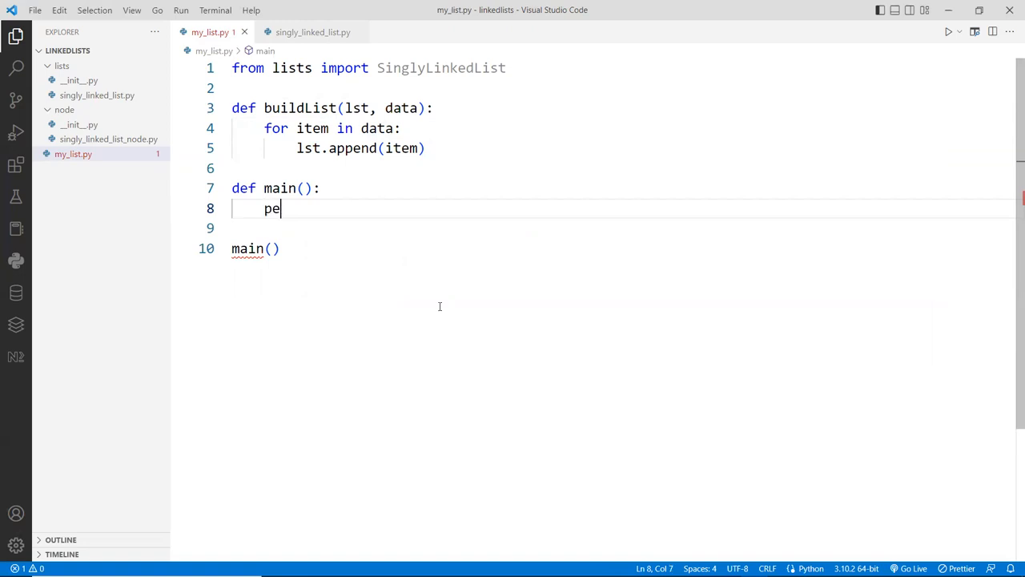
type("tsList =")
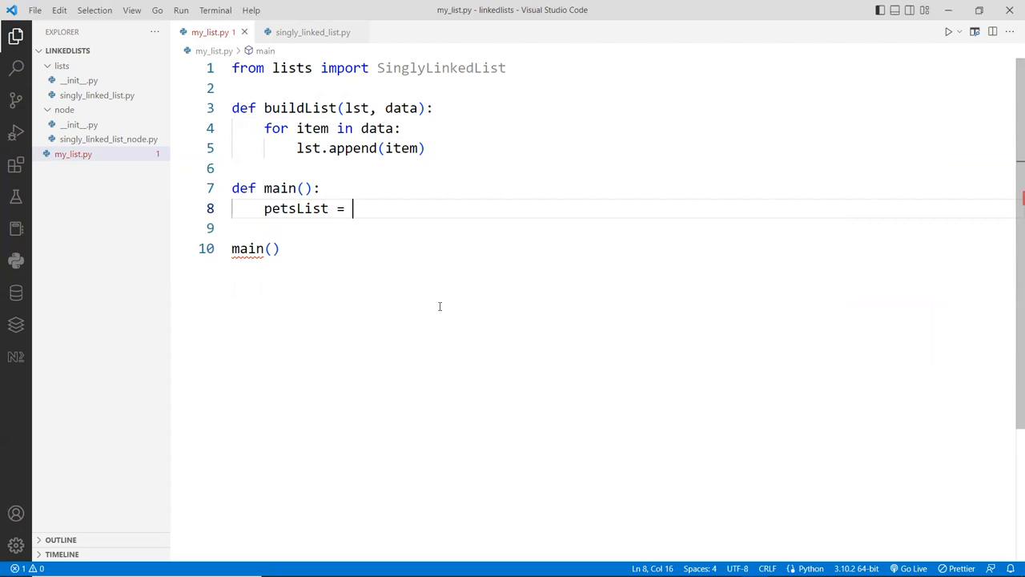
type("SinglyLinkedList(")
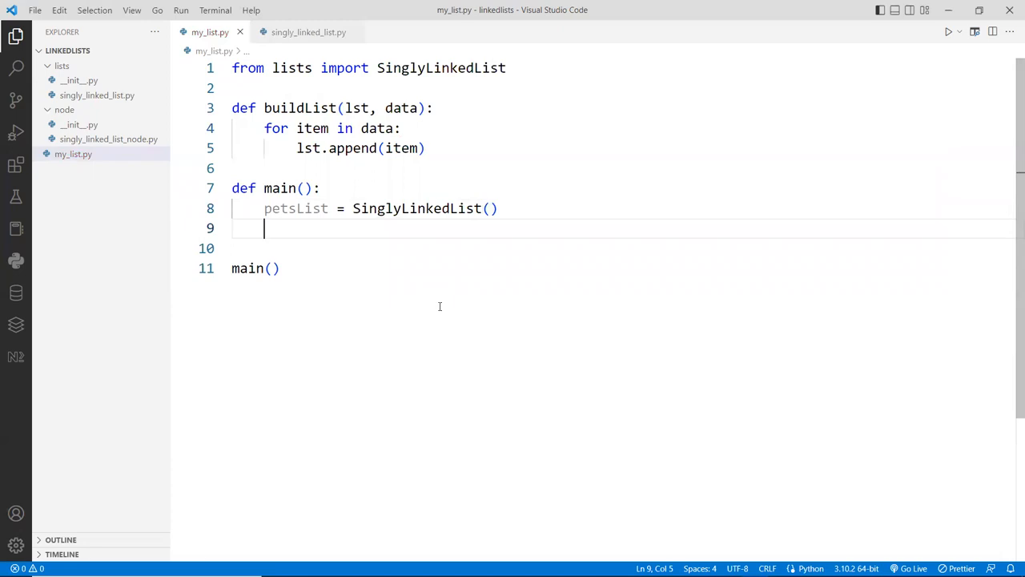
type("buildList")
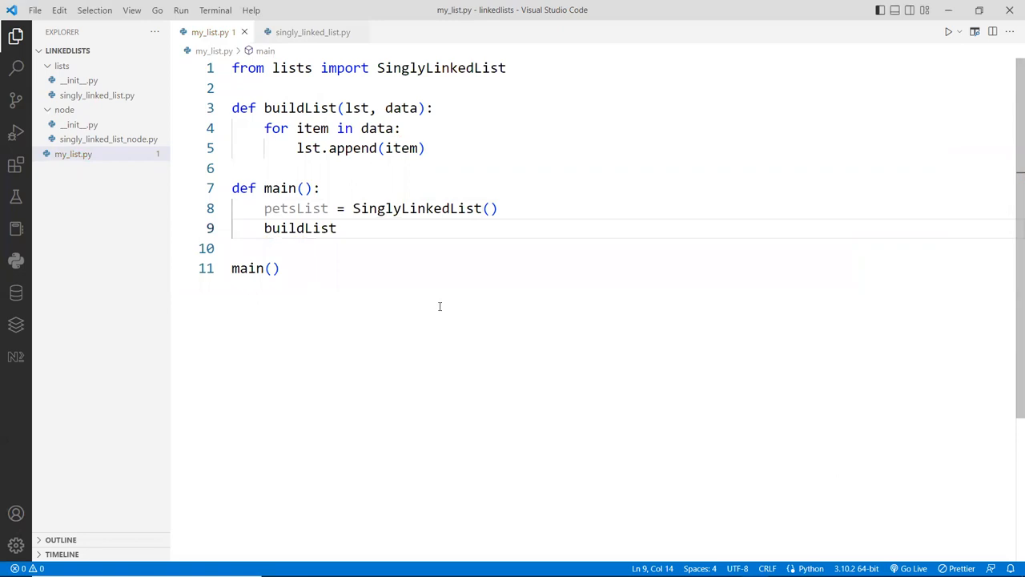
type("()")
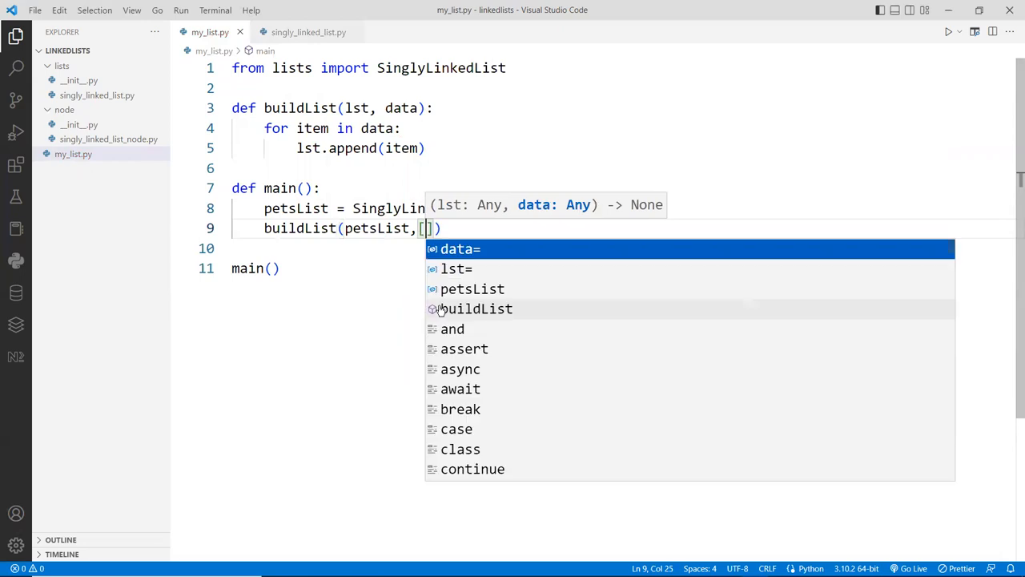
mouse_move(962, 56)
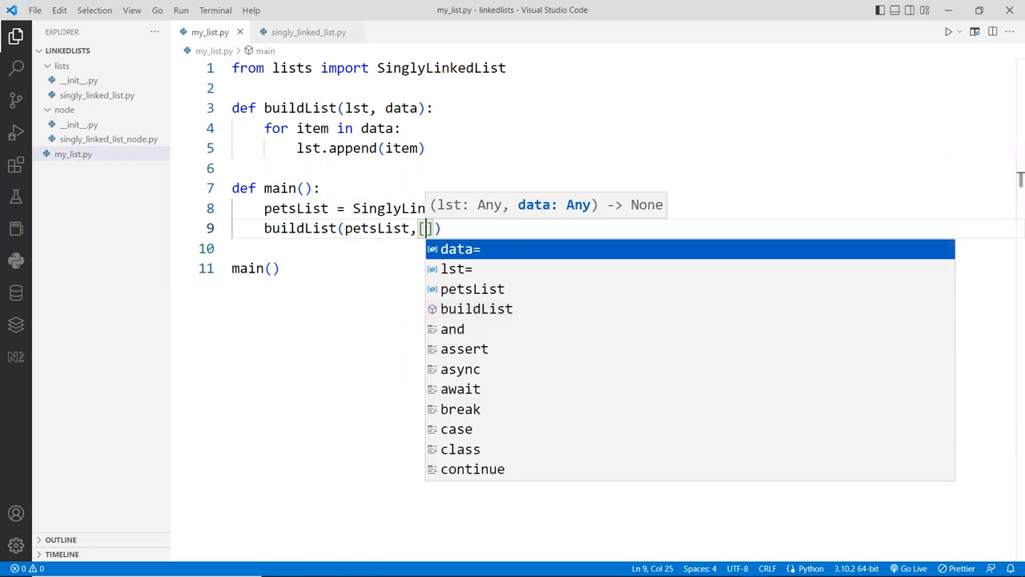
key("Escape")
type("'🐶','🐱','🐭'")
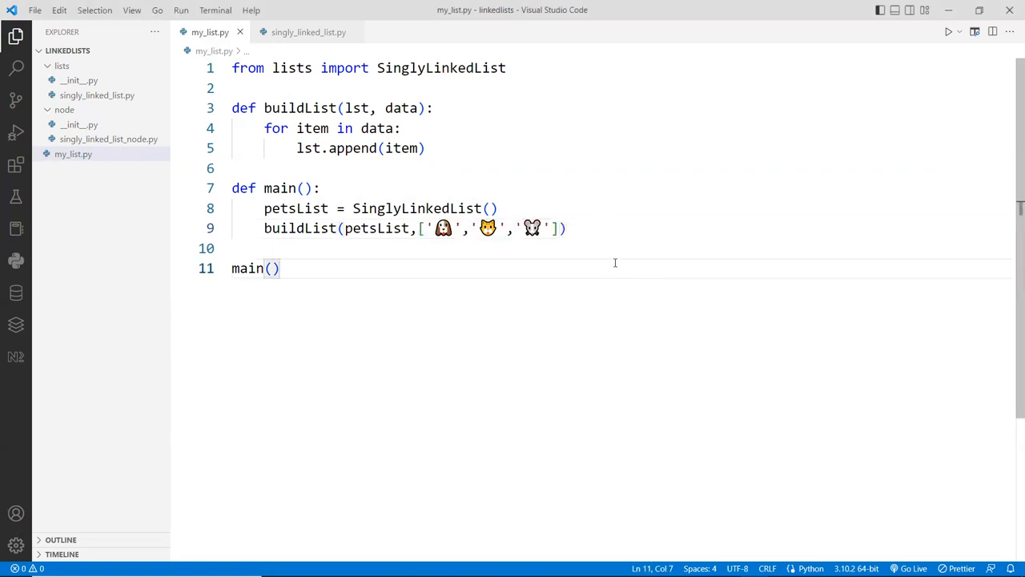
left_click(248, 248)
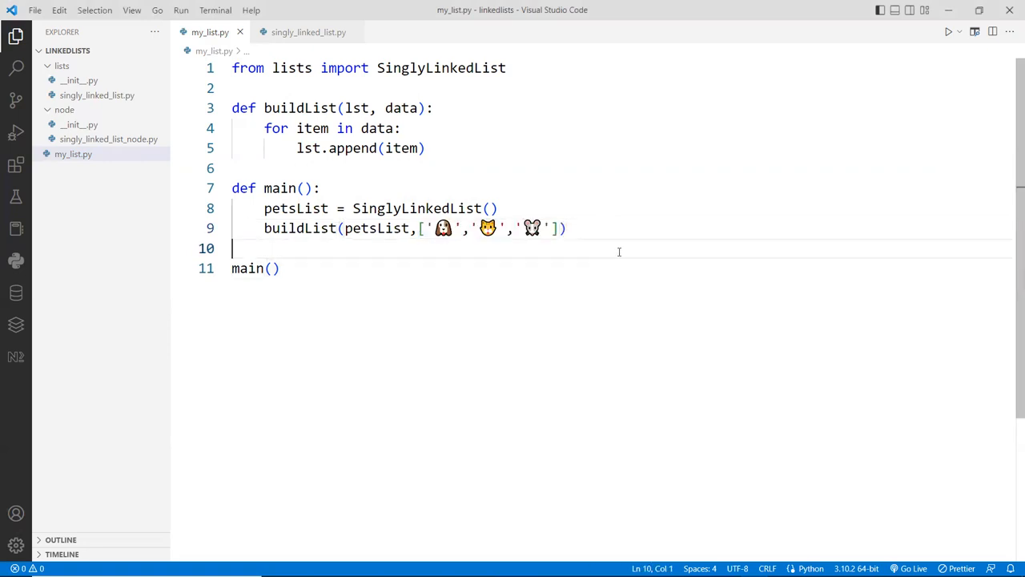
left_click(567, 227)
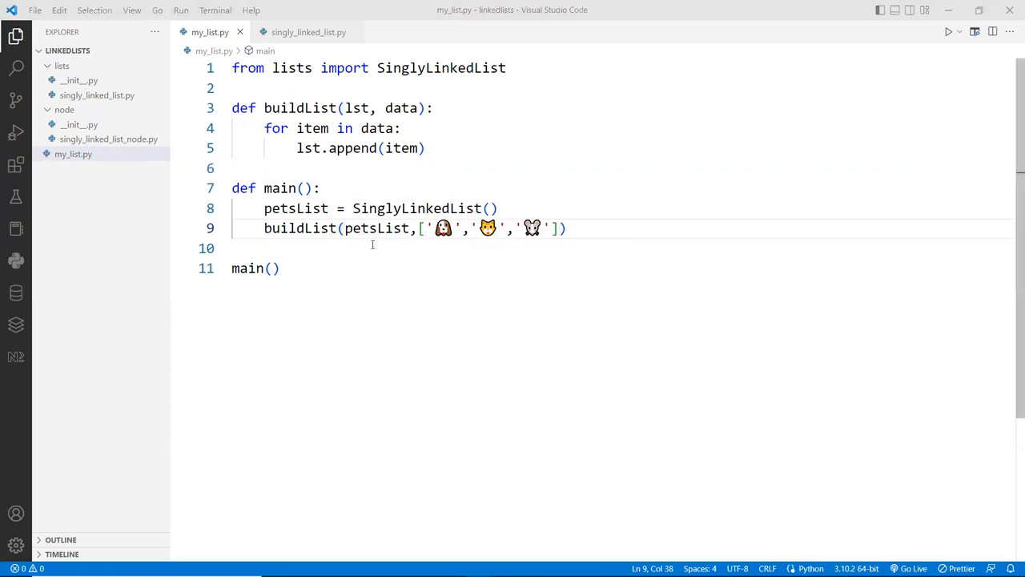
left_click(368, 248)
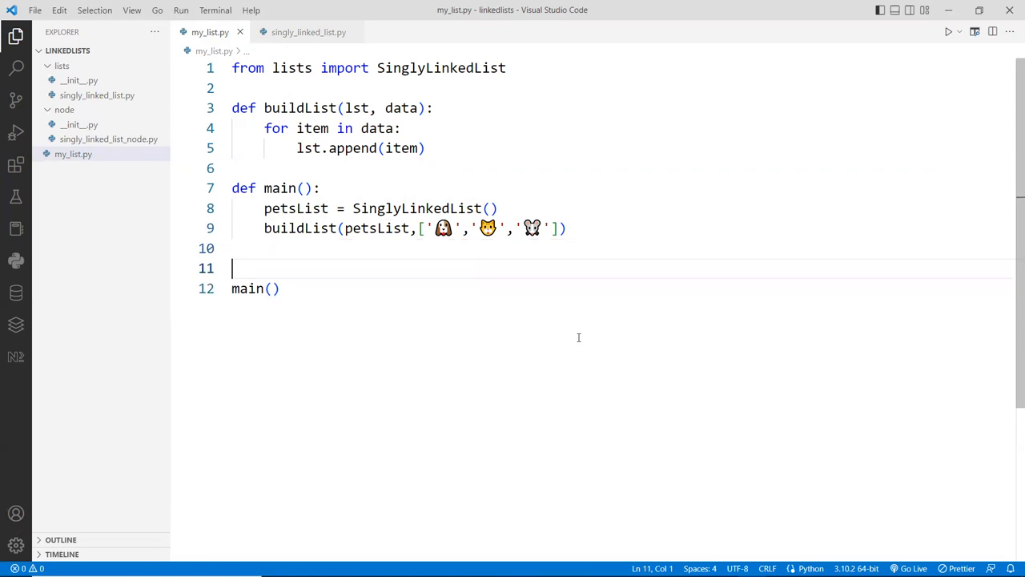
Add print(petsList.head.item) at the end of main
key("Enter")
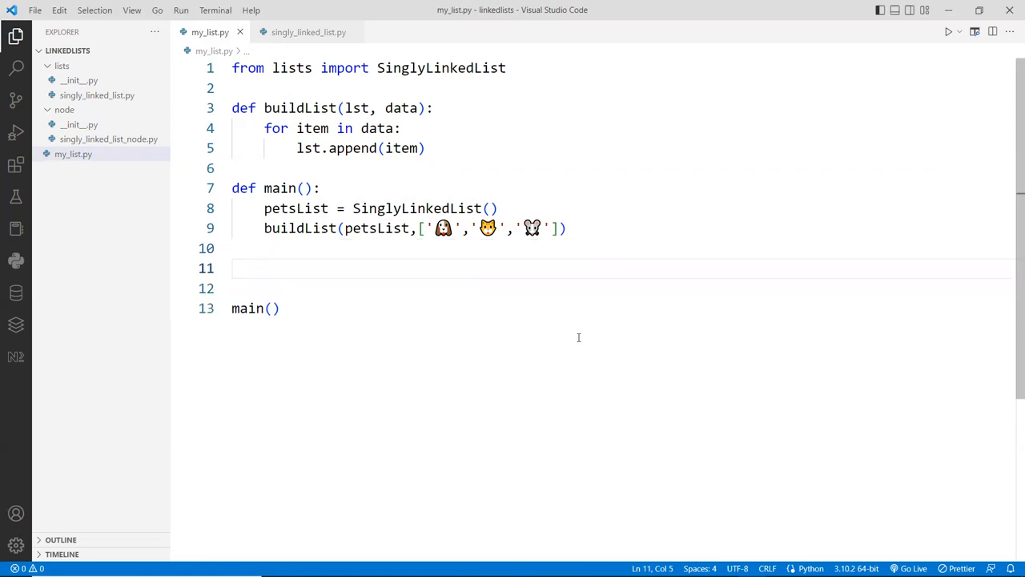
mouse_move(465, 291)
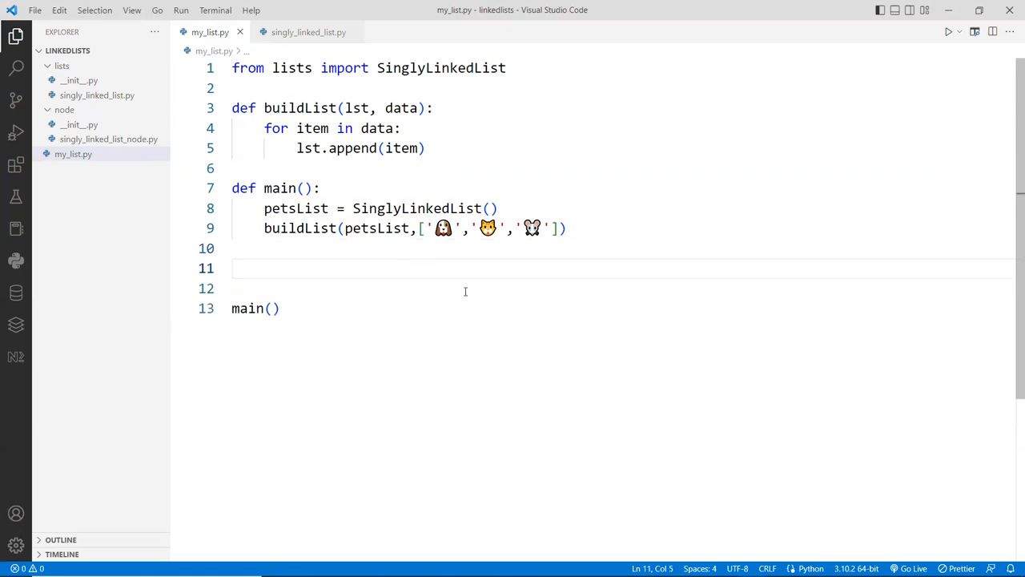
mouse_move(514, 304)
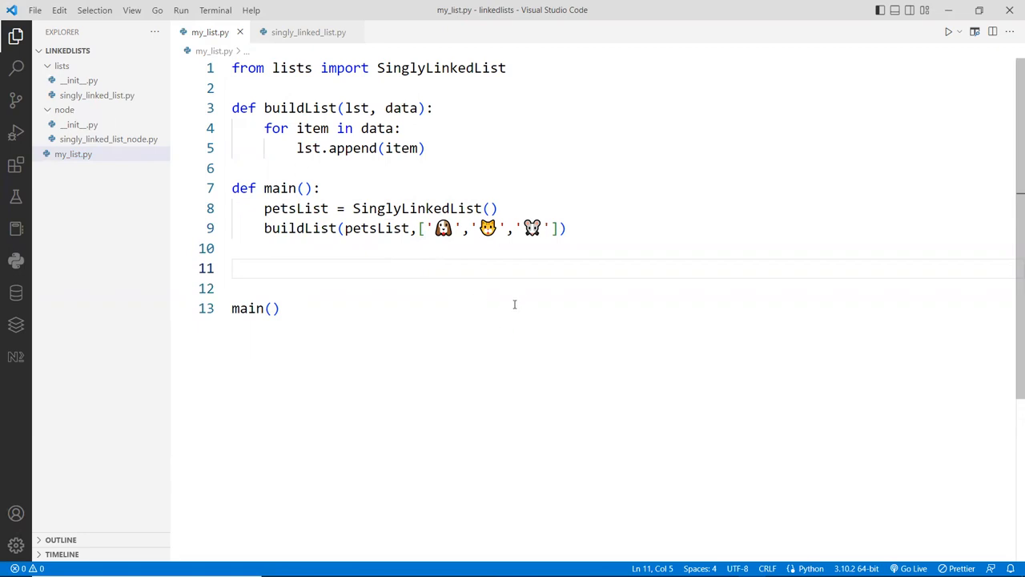
type("print")
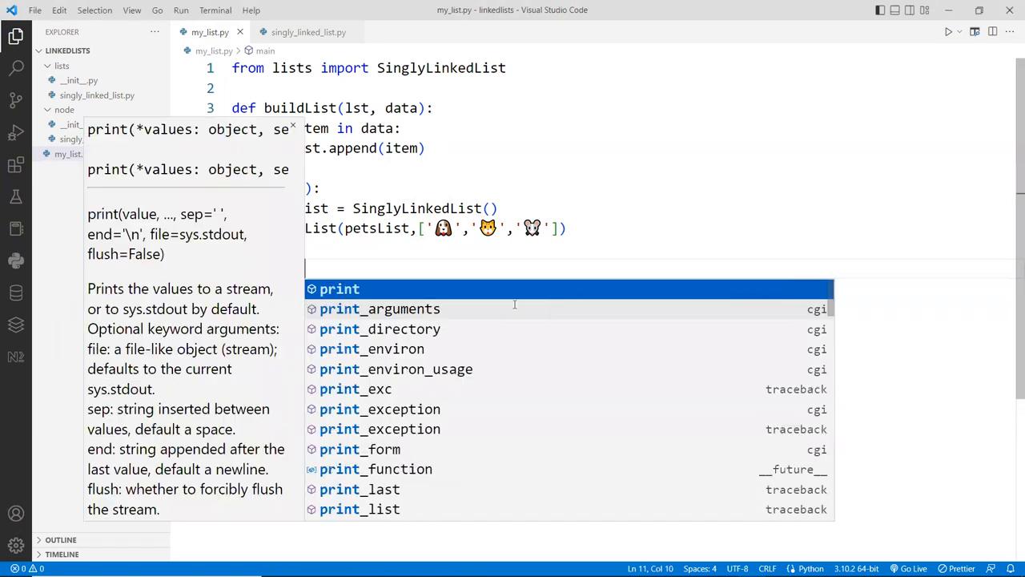
type("petsList.head.item)")
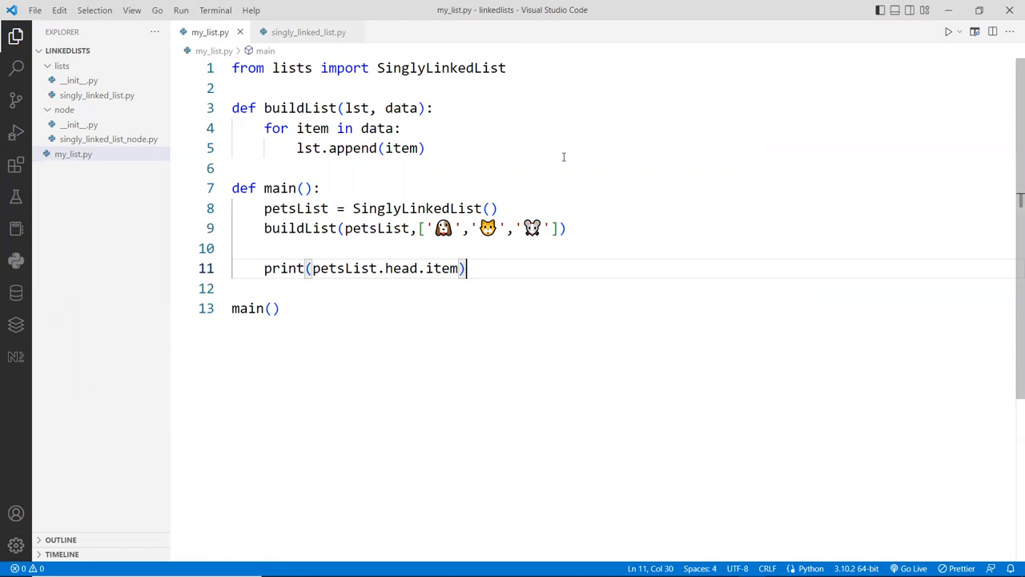
mouse_move(518, 161)
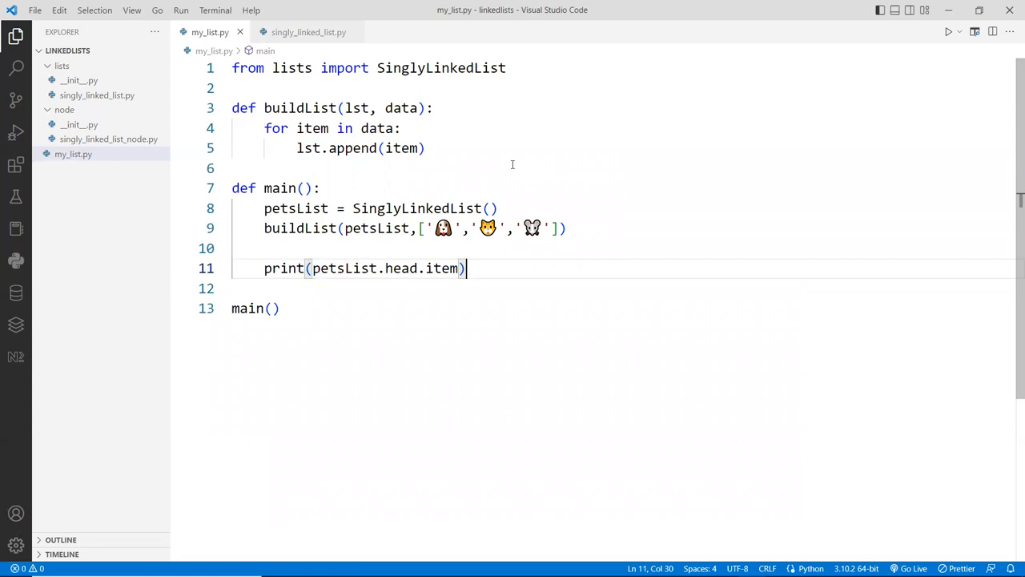
left_click(483, 168)
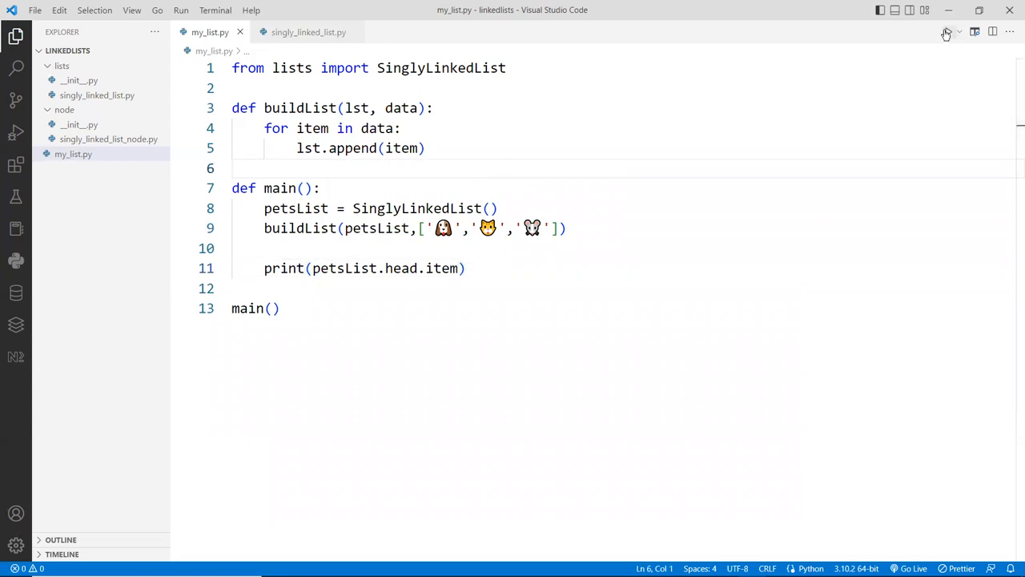
Run my_list.py to print the dog emoji and dock the terminal panel on the right
left_click(948, 31)
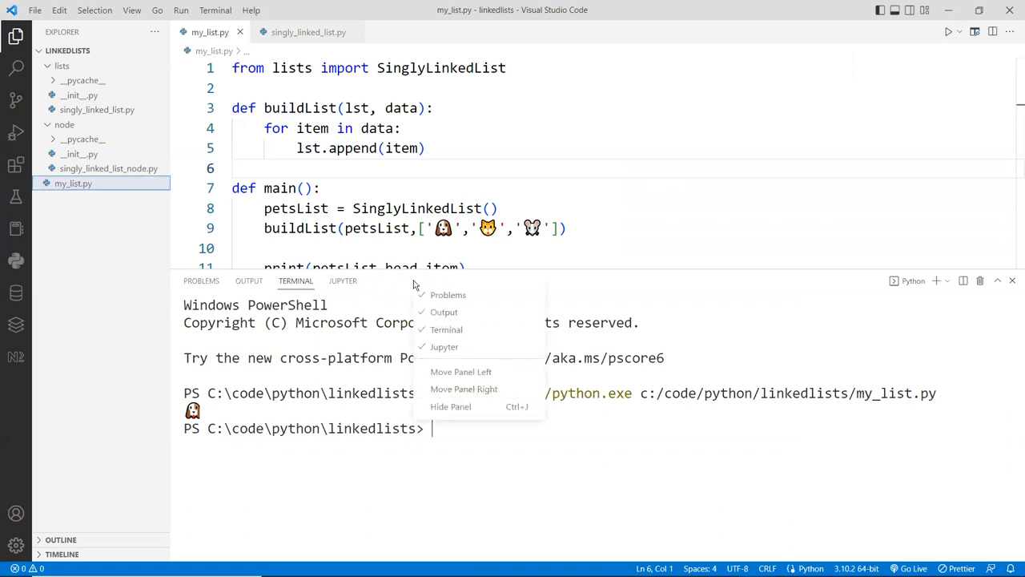
mouse_move(450, 406)
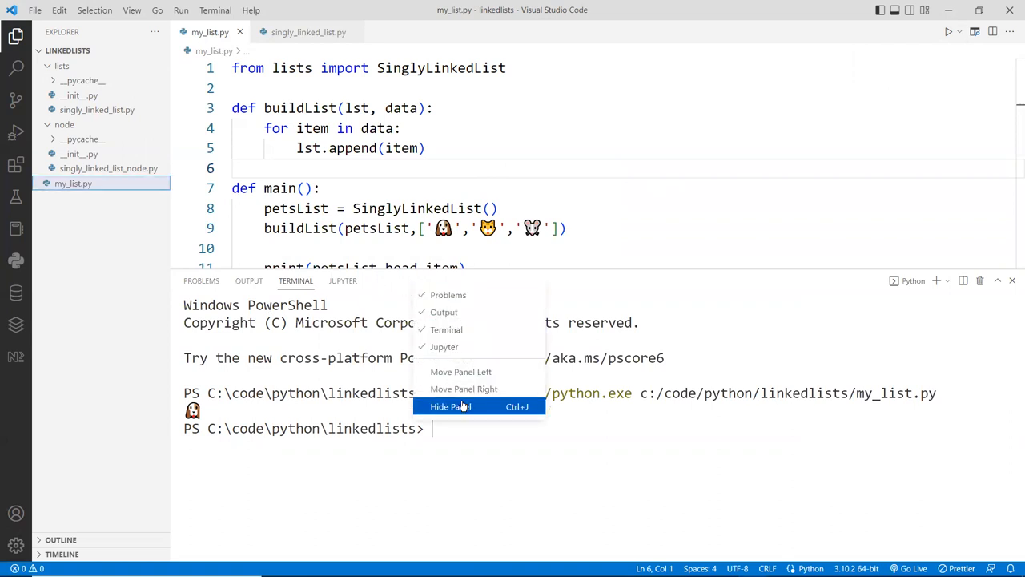
mouse_move(464, 388)
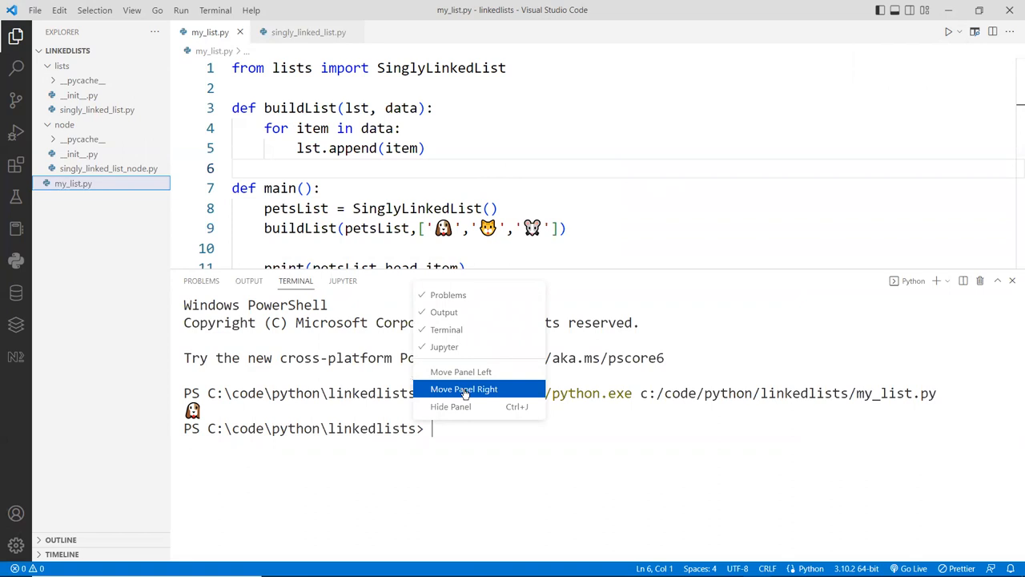
left_click(464, 388)
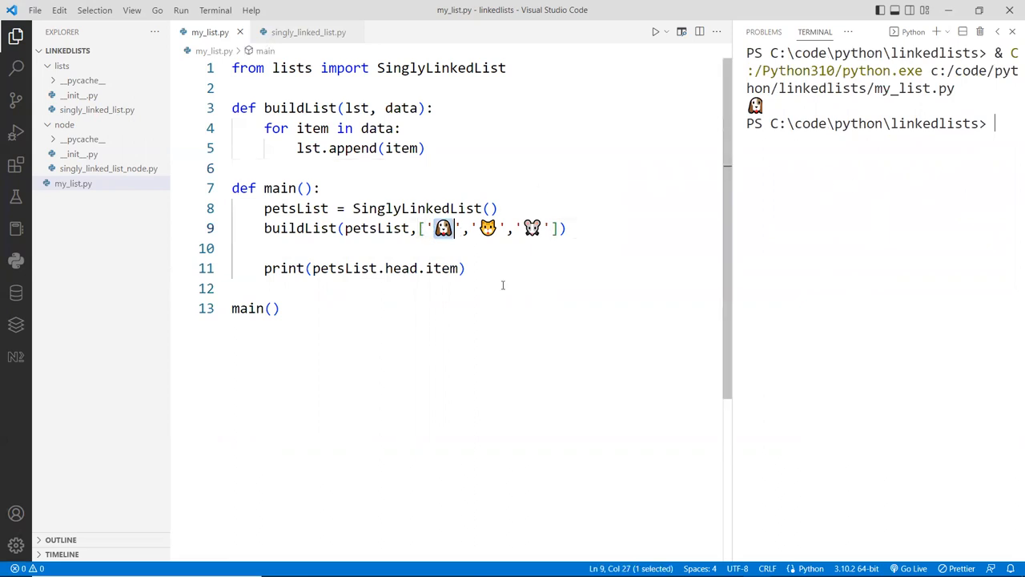
Add prints of head.next.item and head.next.next.item, then rerun to show all three pets
left_click(466, 268)
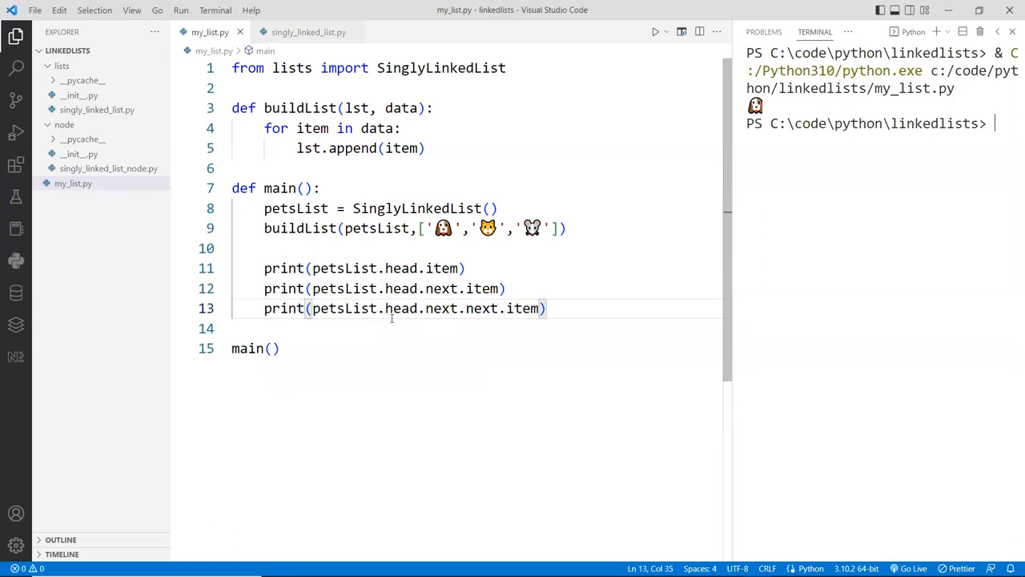
left_click(502, 248)
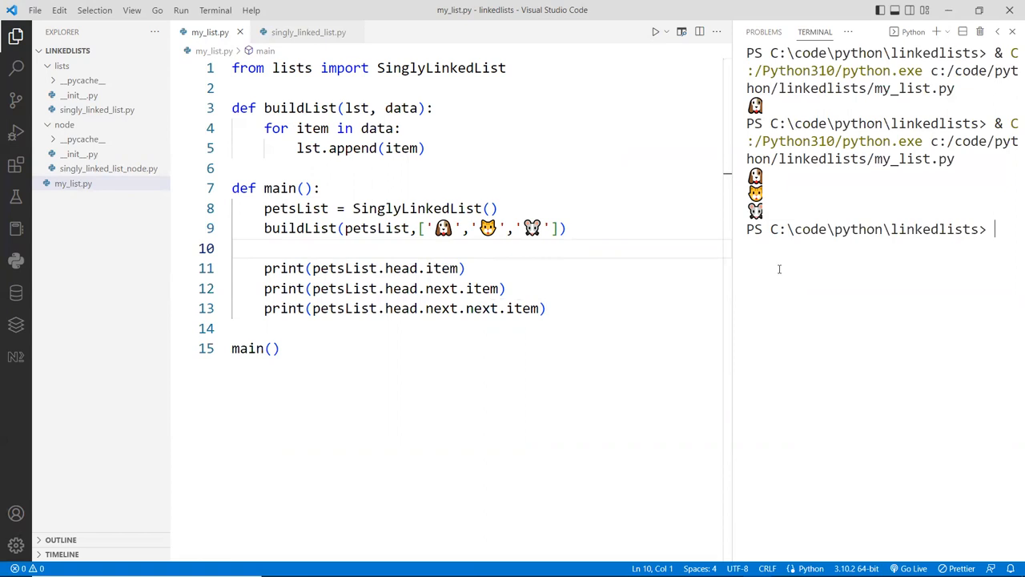
mouse_move(796, 255)
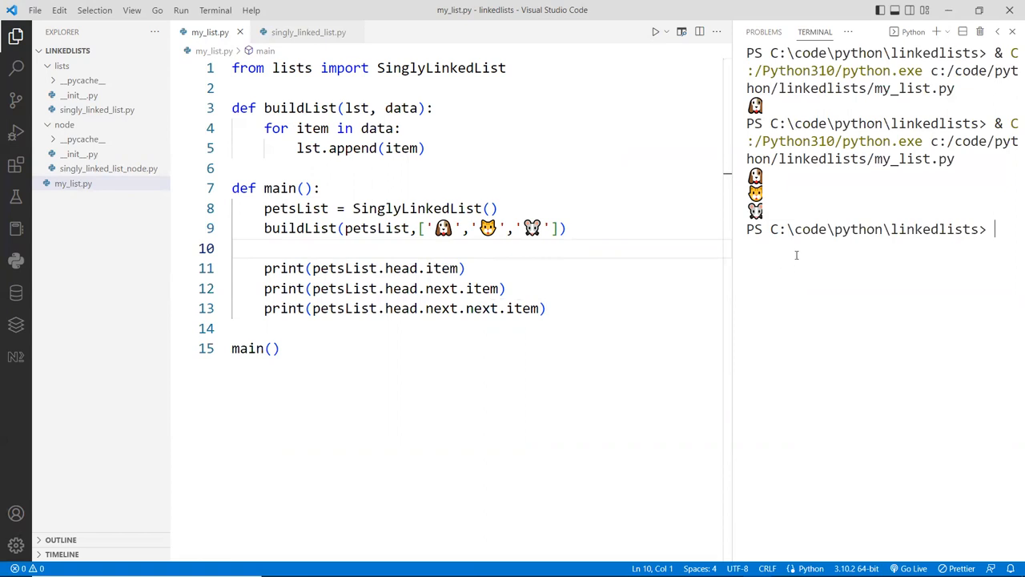